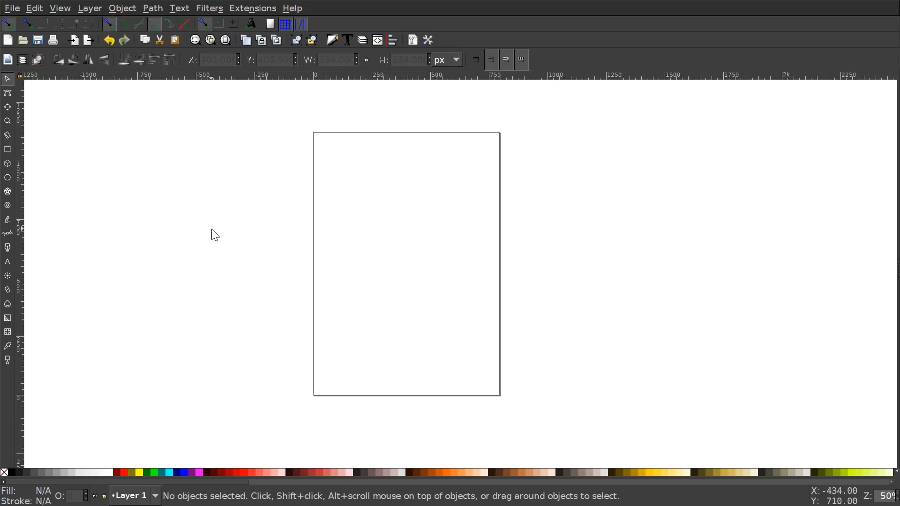
Turn off Show page border in Document Properties, leaving a plain white canvas.
click(11, 8)
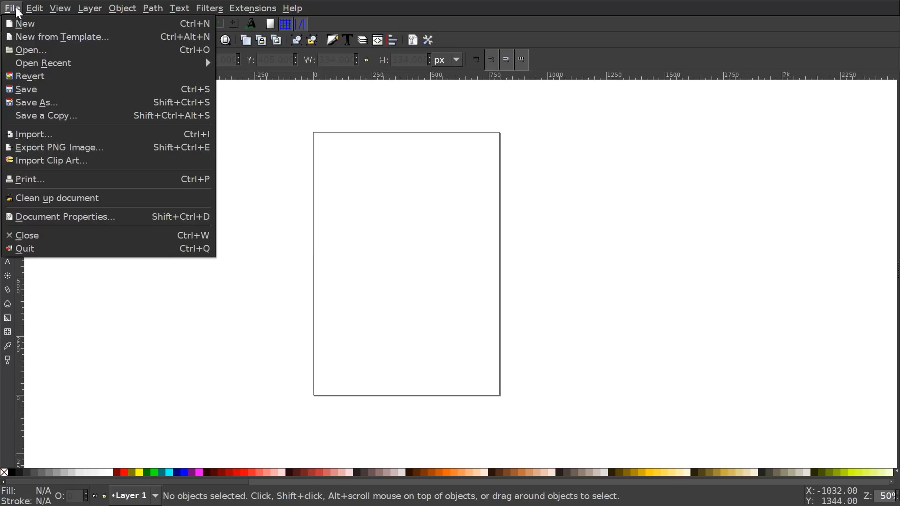
click(64, 216)
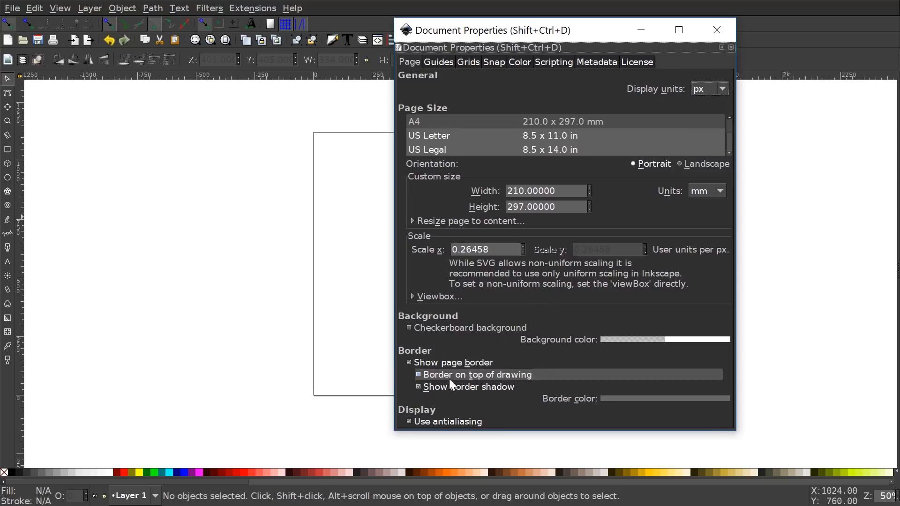
mouse_move(436, 362)
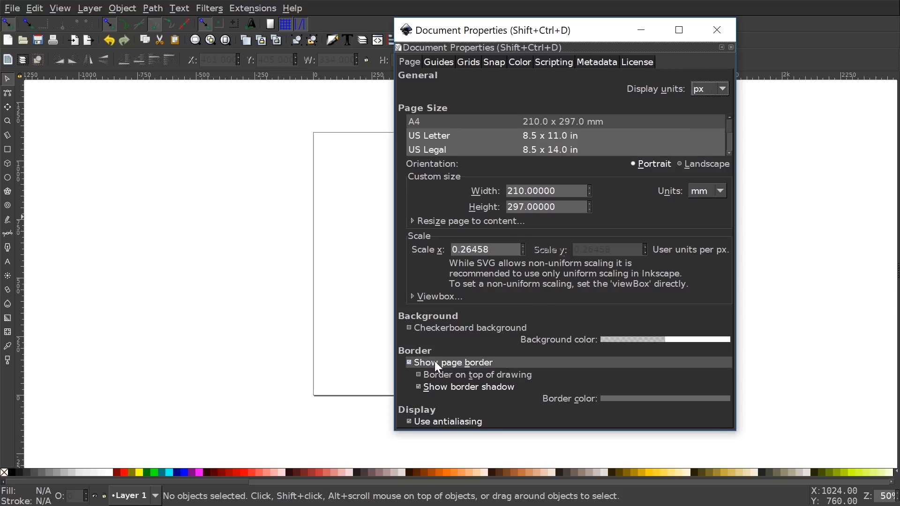
click(715, 29)
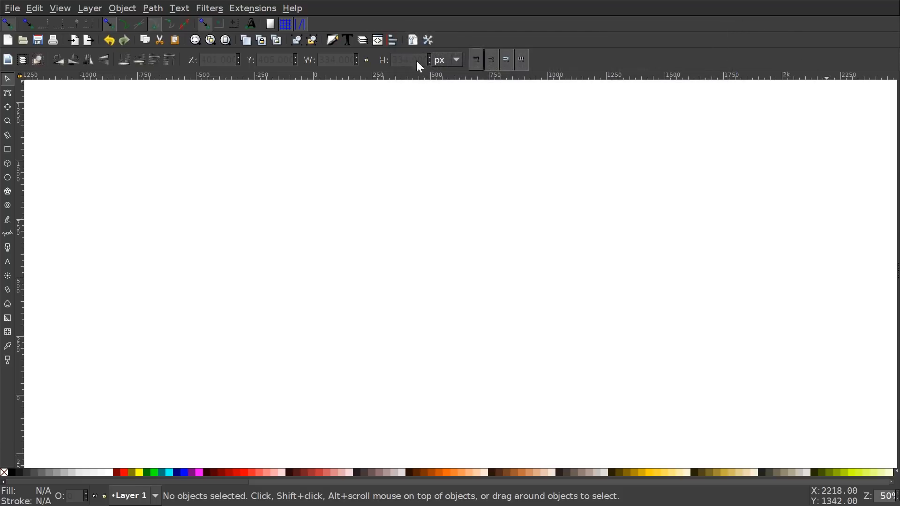
click(59, 8)
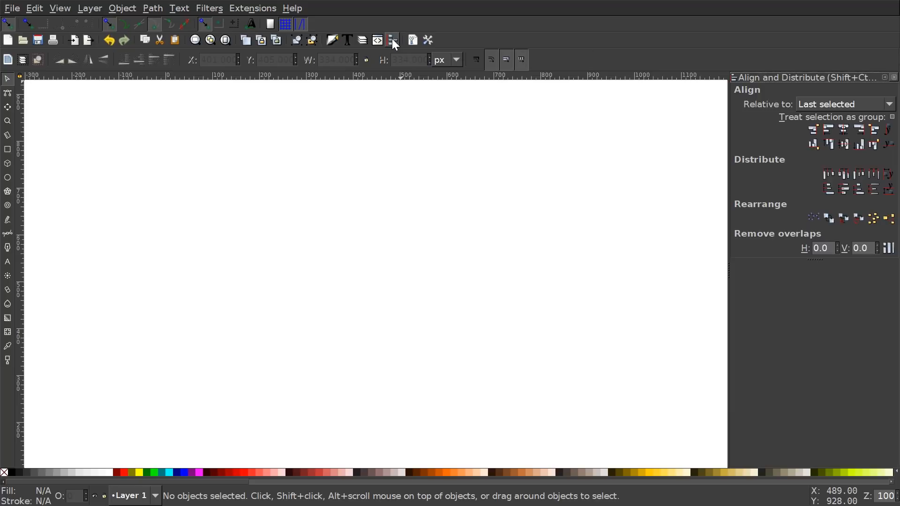
mouse_move(331, 39)
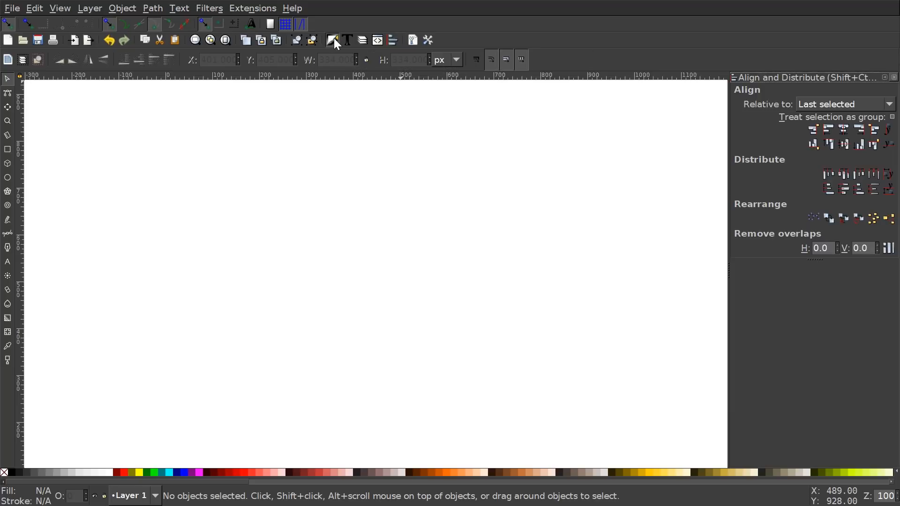
Dock the Fill and Stroke panel beside Align and Distribute.
click(331, 39)
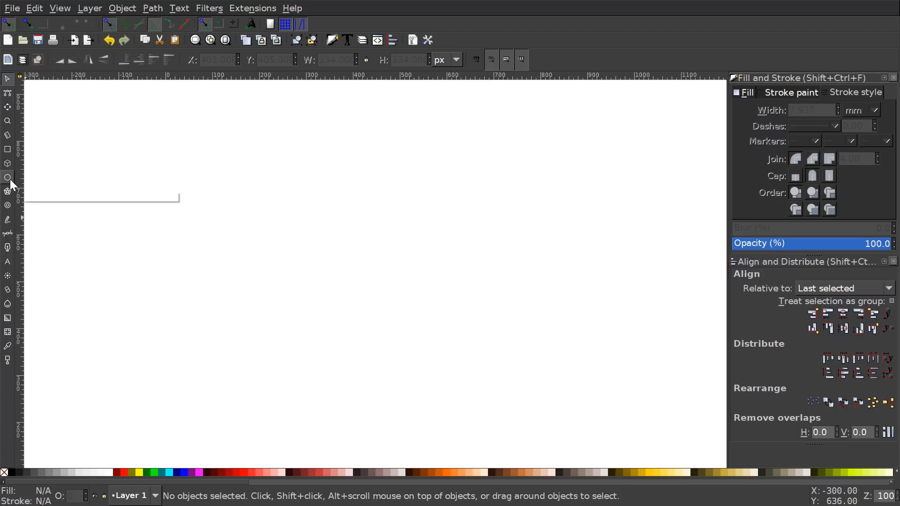
Draw a large circle near the page centre with no fill and a black stroke.
click(8, 177)
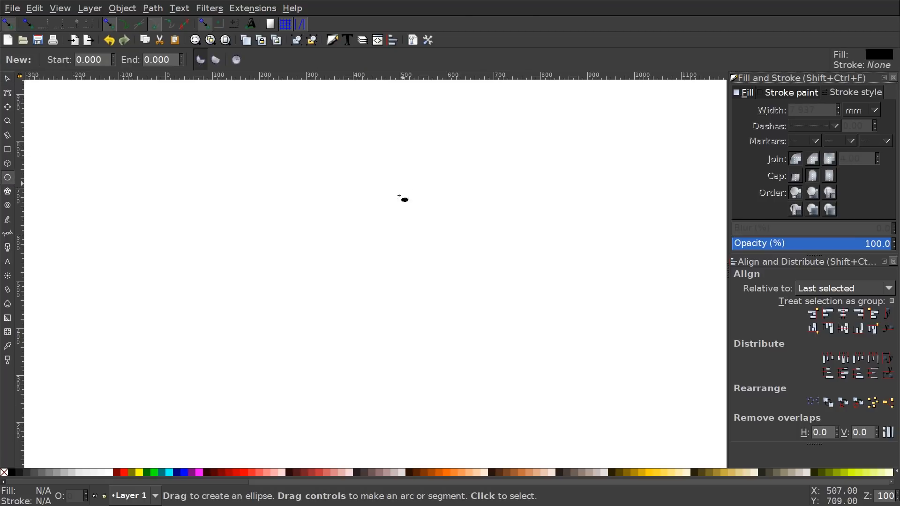
drag(402, 198, 454, 313)
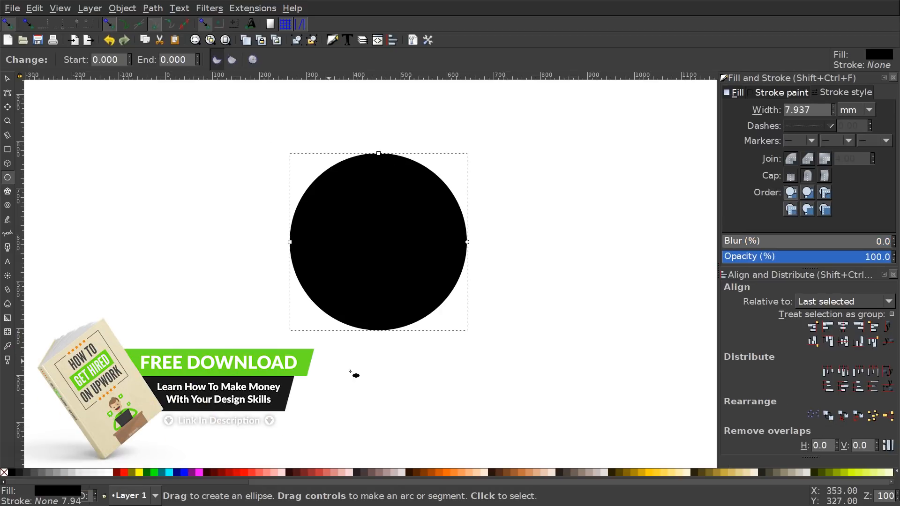
mouse_move(479, 293)
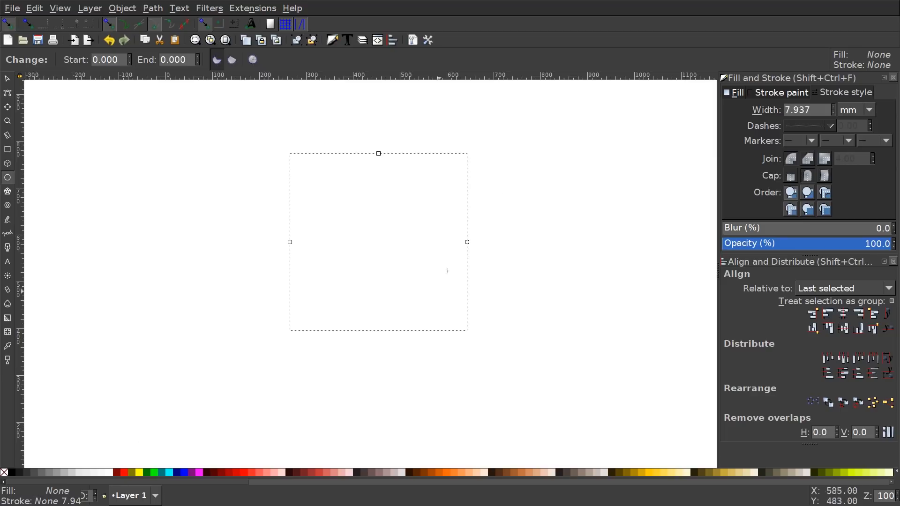
mouse_move(264, 367)
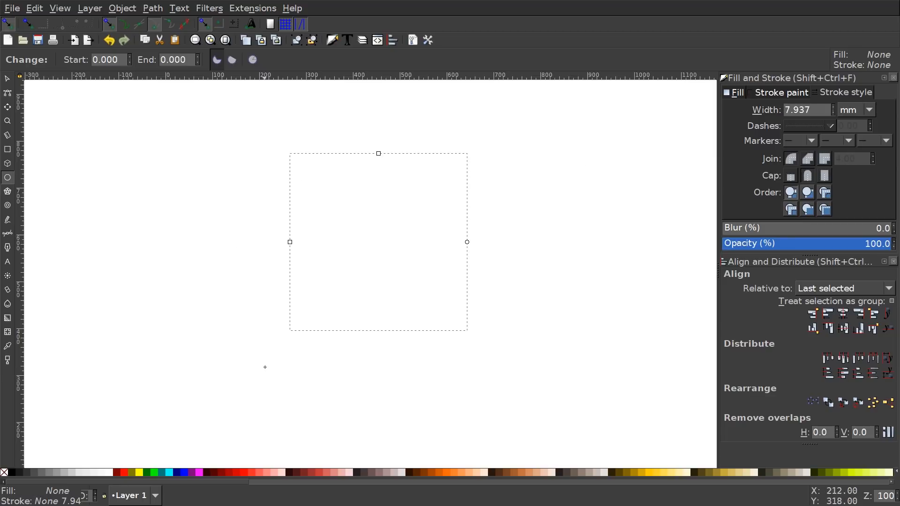
drag(289, 153, 466, 330)
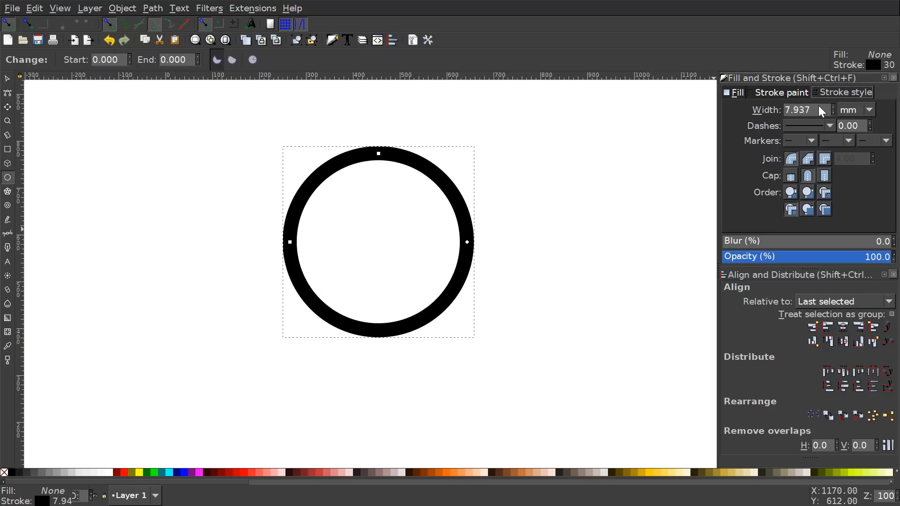
Set the ring's stroke width to 50 px and nudge it right and down.
click(870, 109)
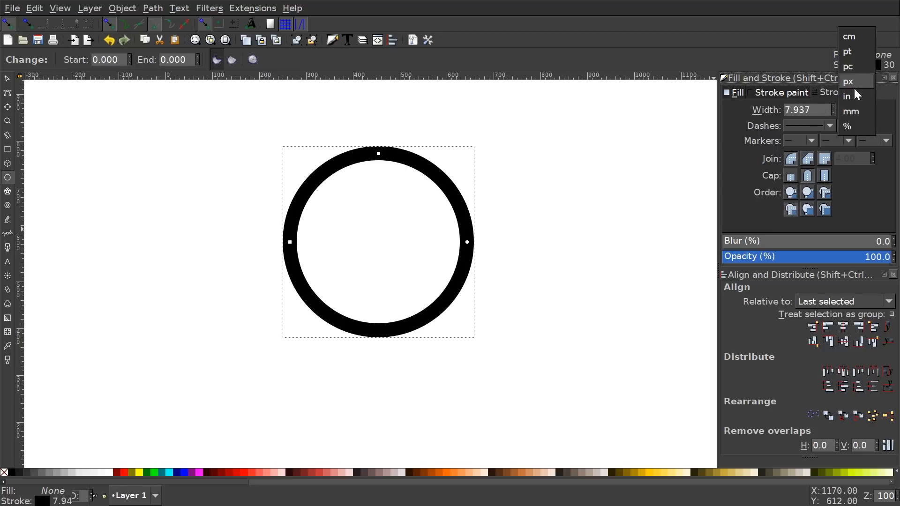
mouse_move(855, 110)
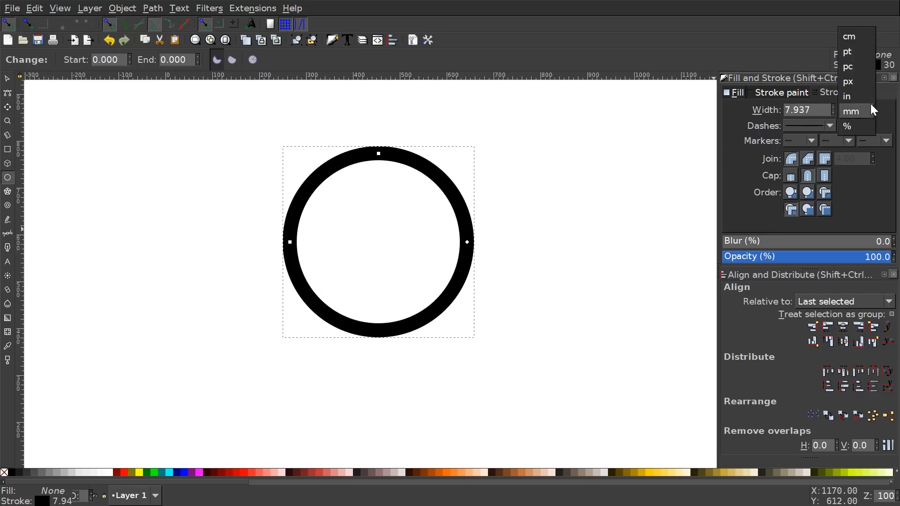
click(848, 66)
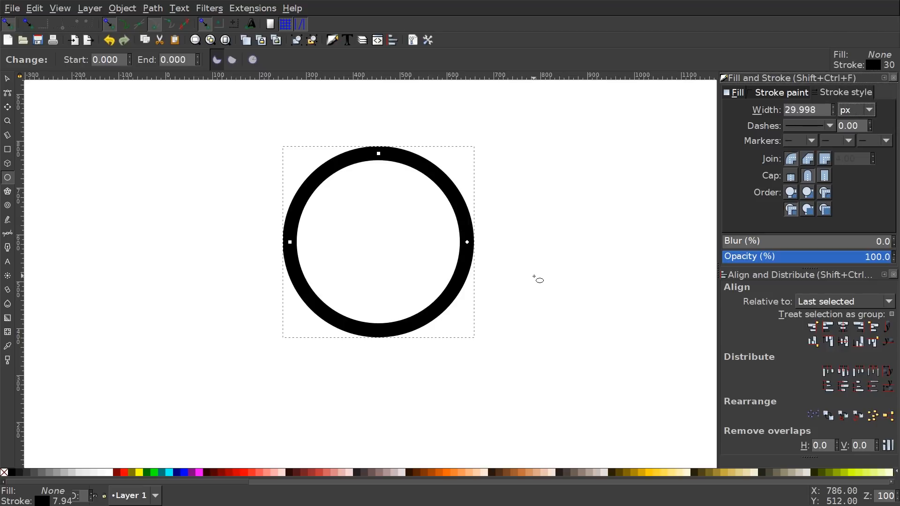
mouse_move(778, 112)
text(50.000)
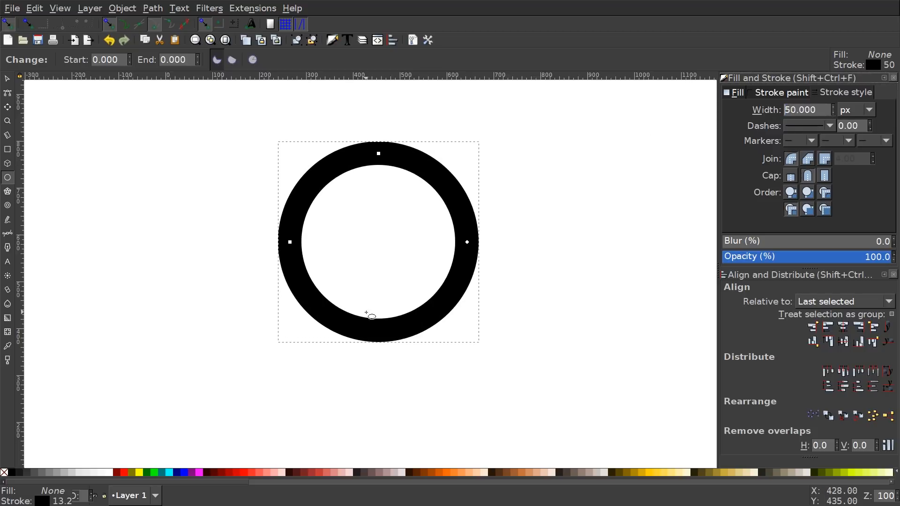
drag(370, 315, 597, 216)
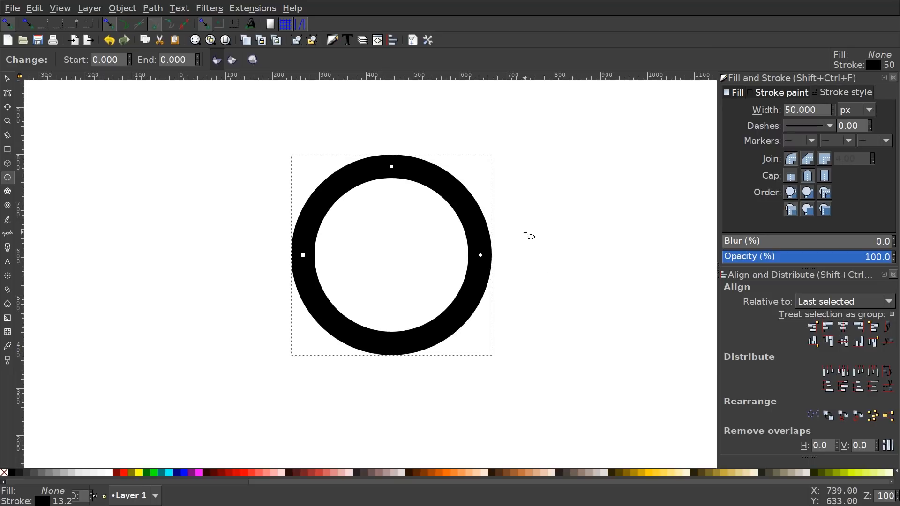
mouse_move(471, 213)
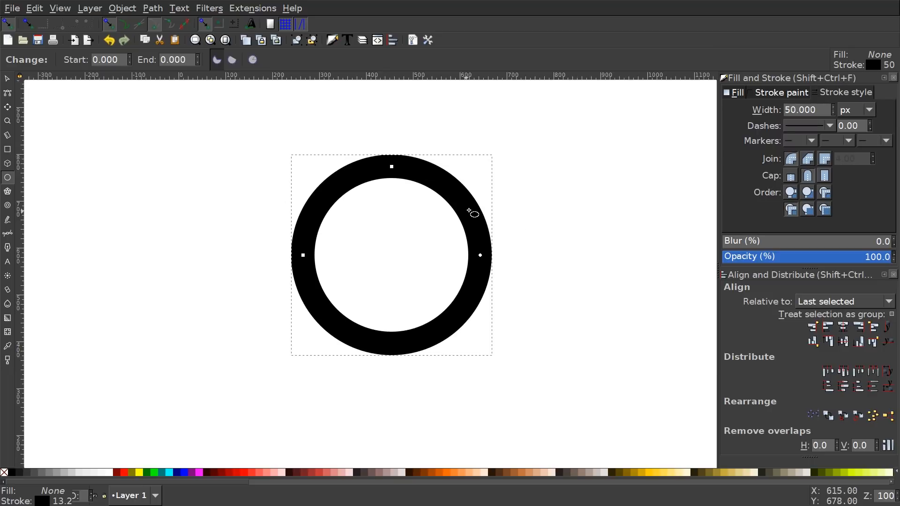
mouse_move(376, 394)
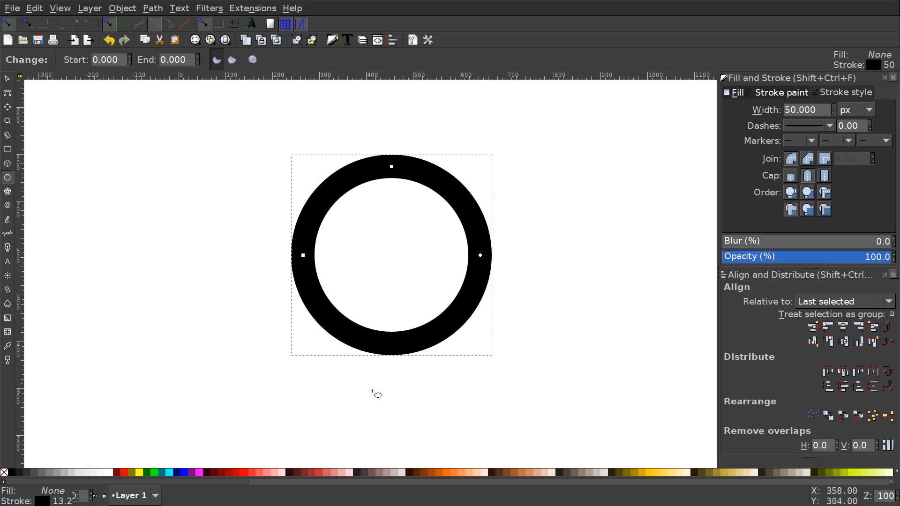
mouse_move(465, 338)
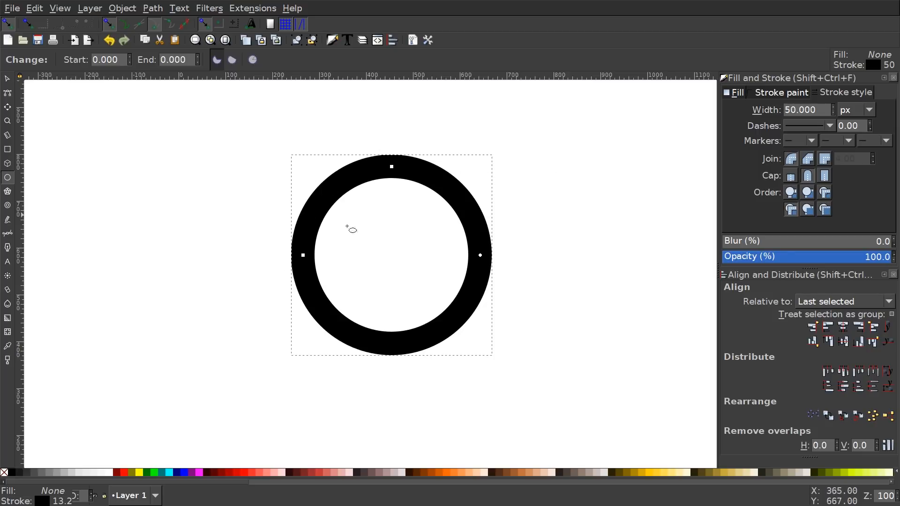
mouse_move(892, 140)
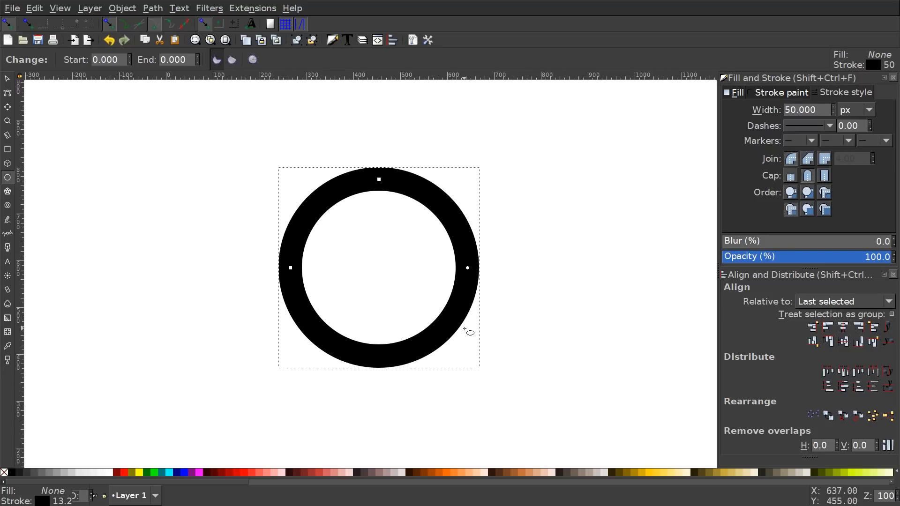
mouse_move(513, 320)
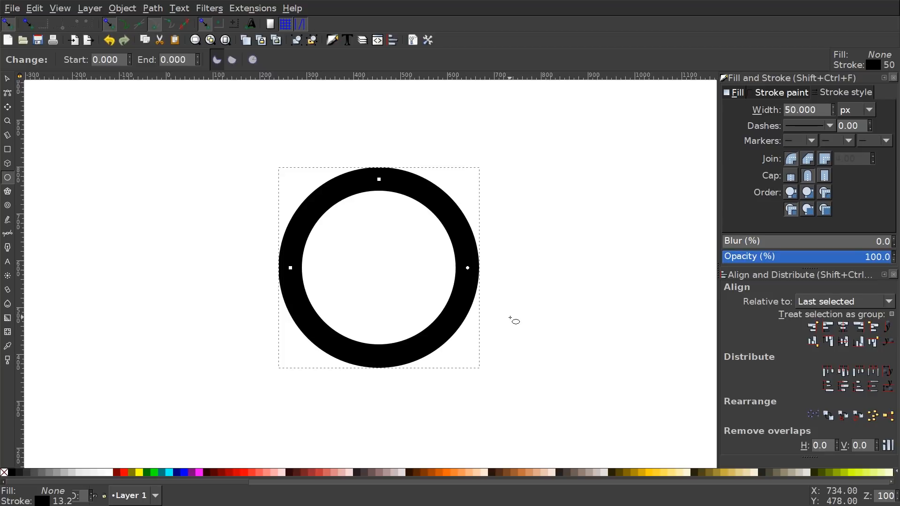
mouse_move(229, 140)
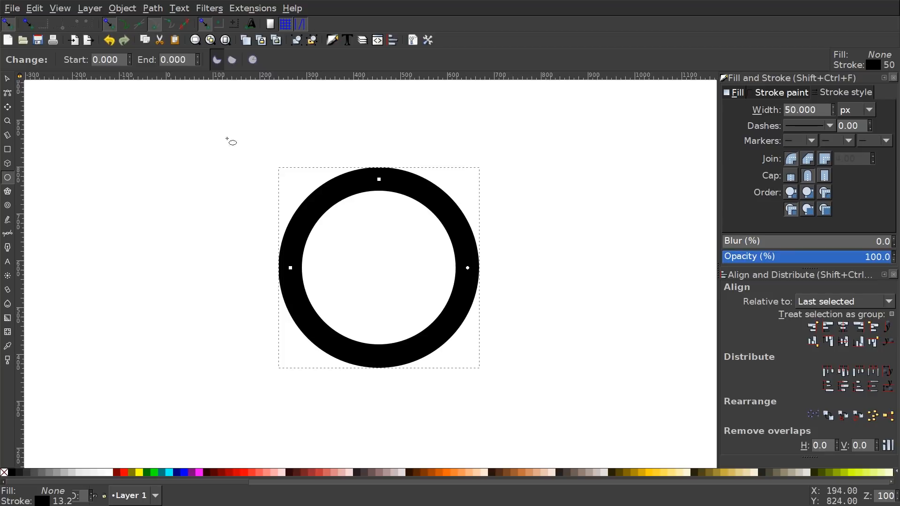
Set the page background colour to near-black navy (RGBA 0d101700).
click(11, 8)
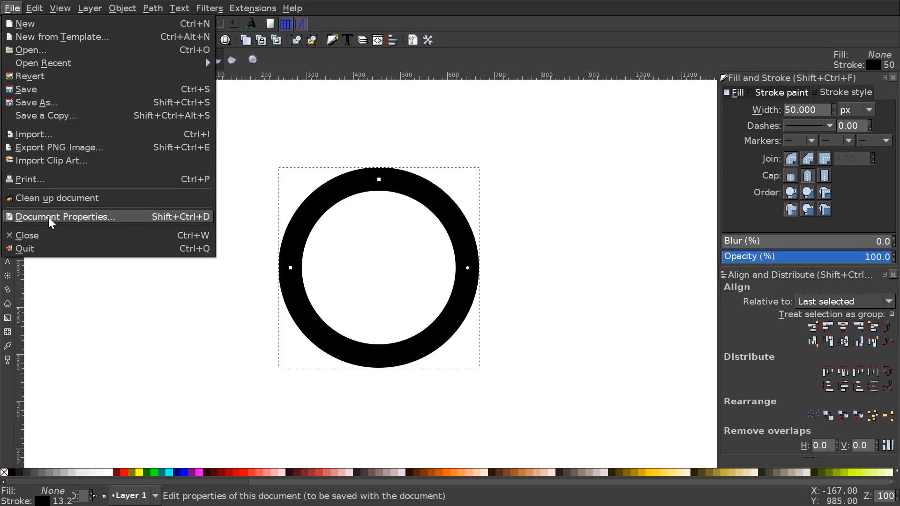
click(65, 216)
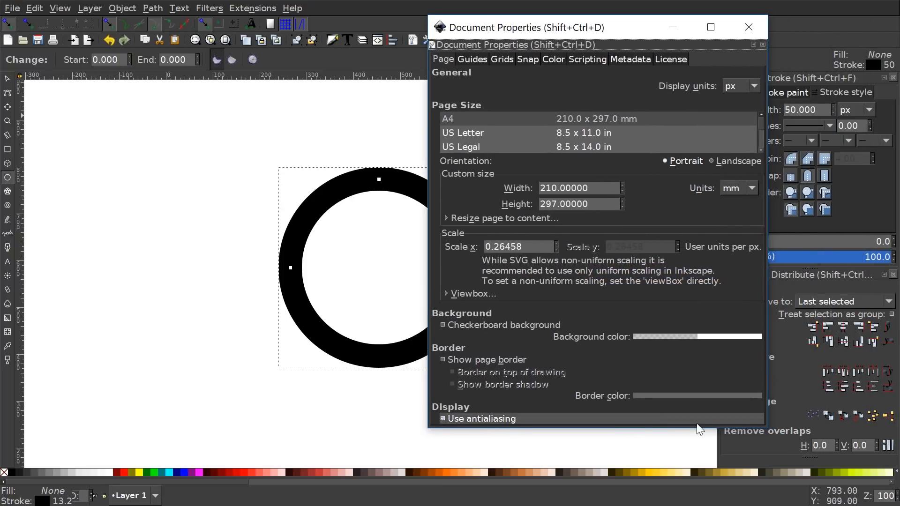
click(666, 337)
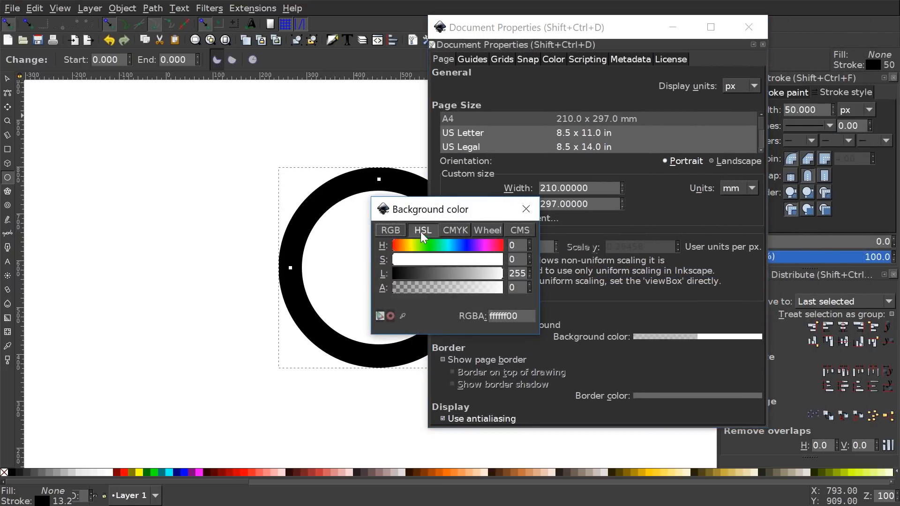
click(463, 245)
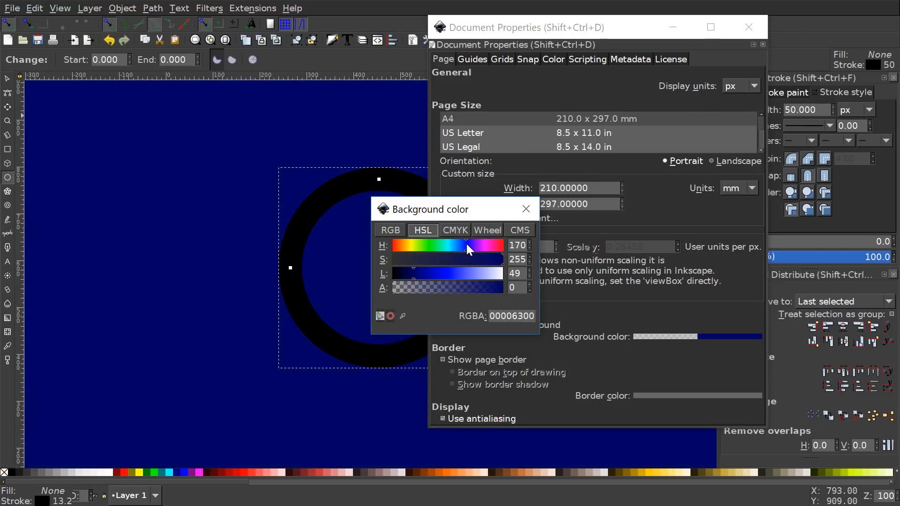
drag(464, 259, 433, 258)
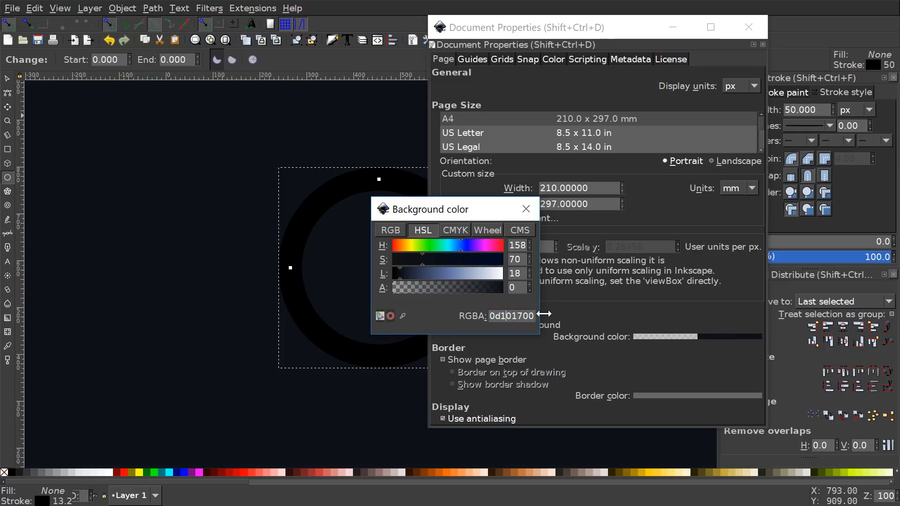
mouse_move(178, 282)
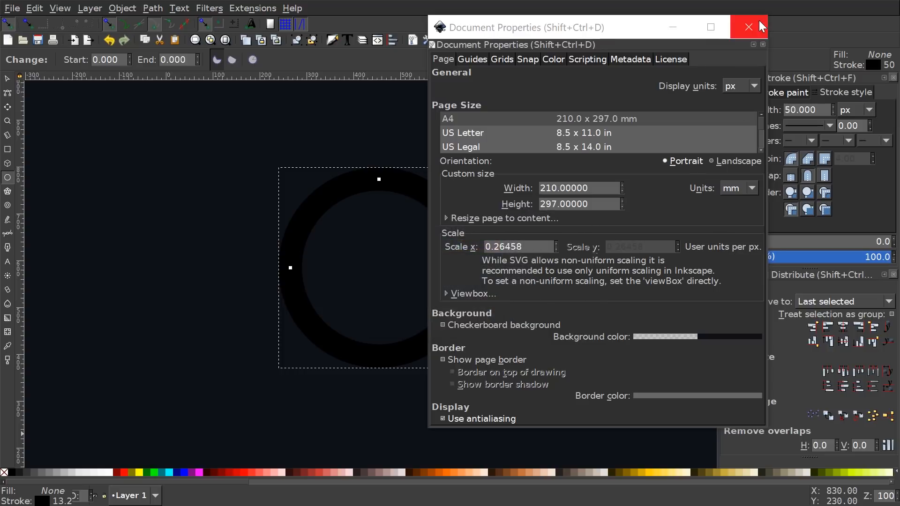
Recolour the ring's stroke a dark navy (090b10ff) just lighter than the background.
click(748, 27)
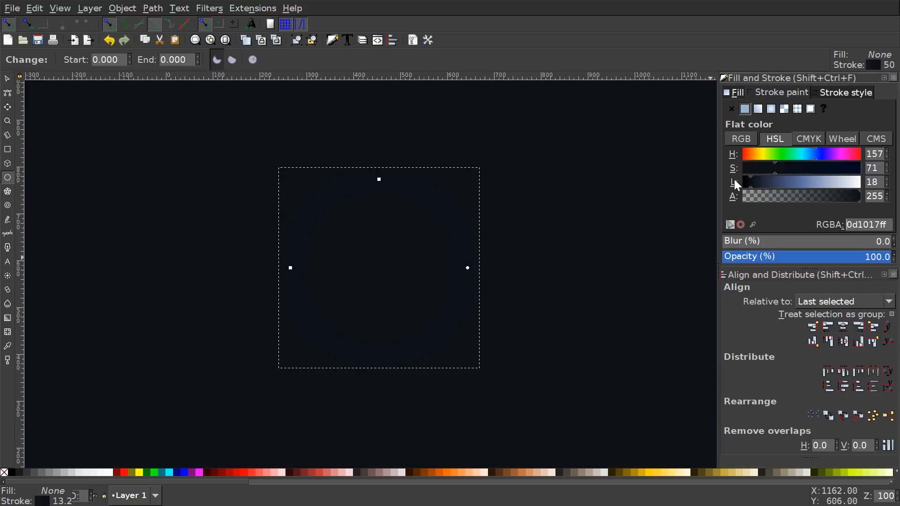
mouse_move(752, 183)
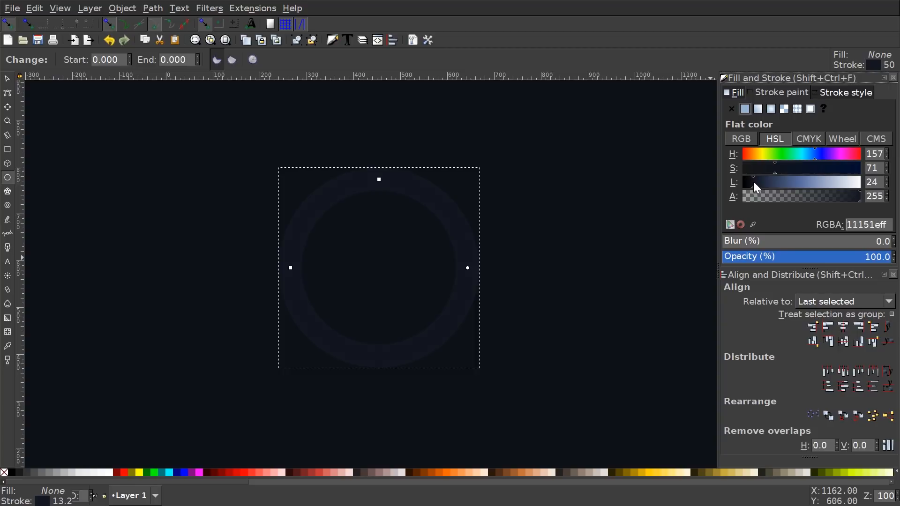
drag(775, 181, 746, 182)
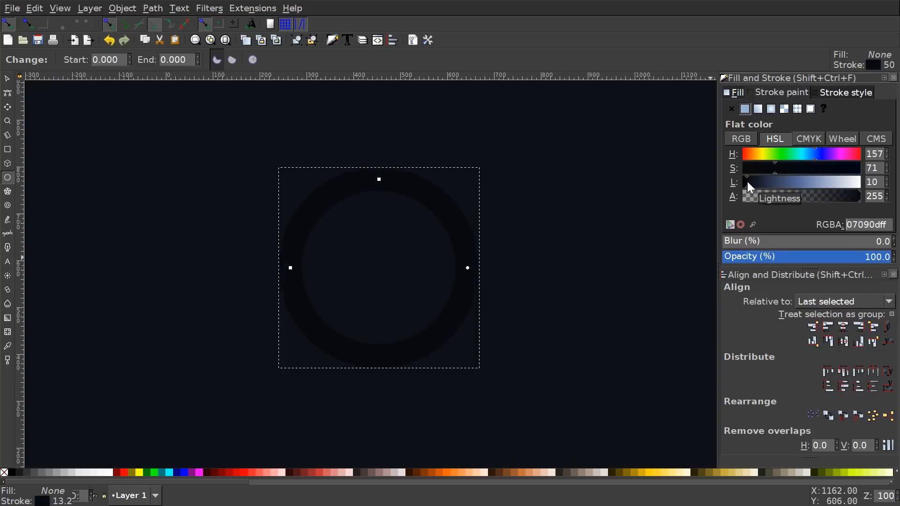
mouse_move(749, 189)
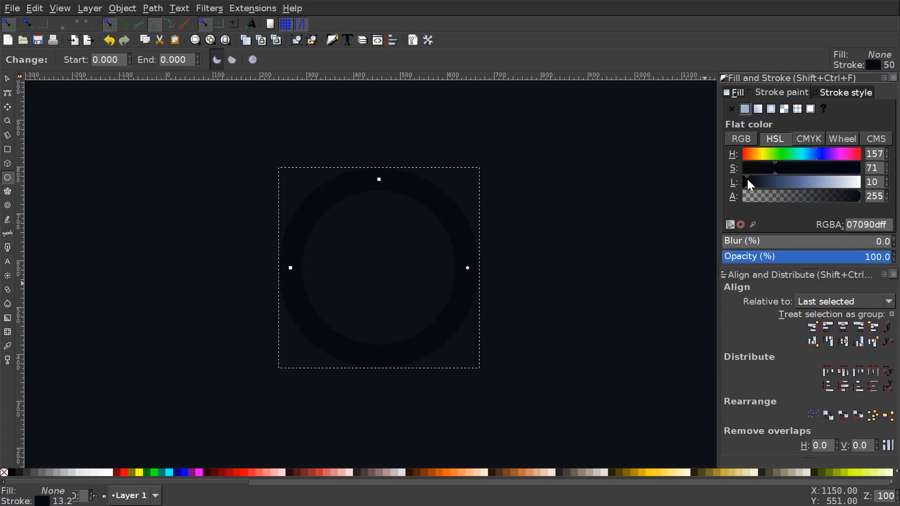
drag(746, 182, 749, 182)
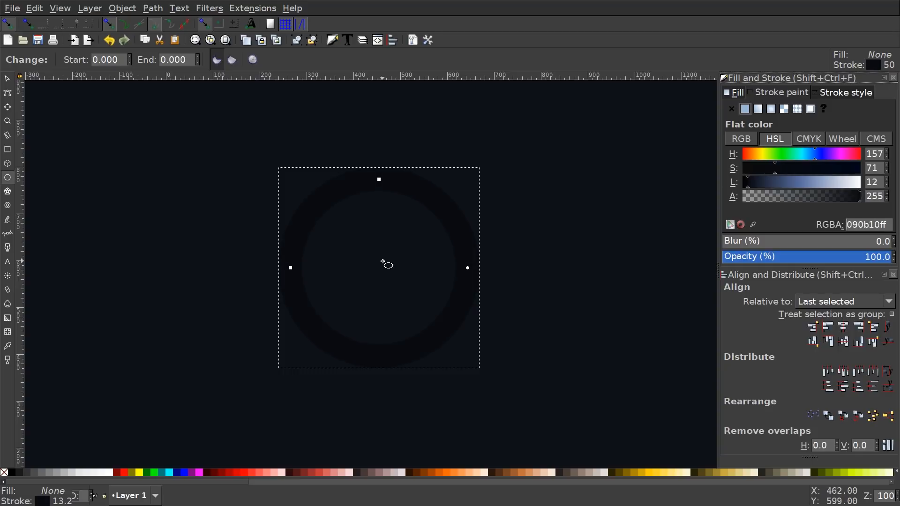
mouse_move(311, 304)
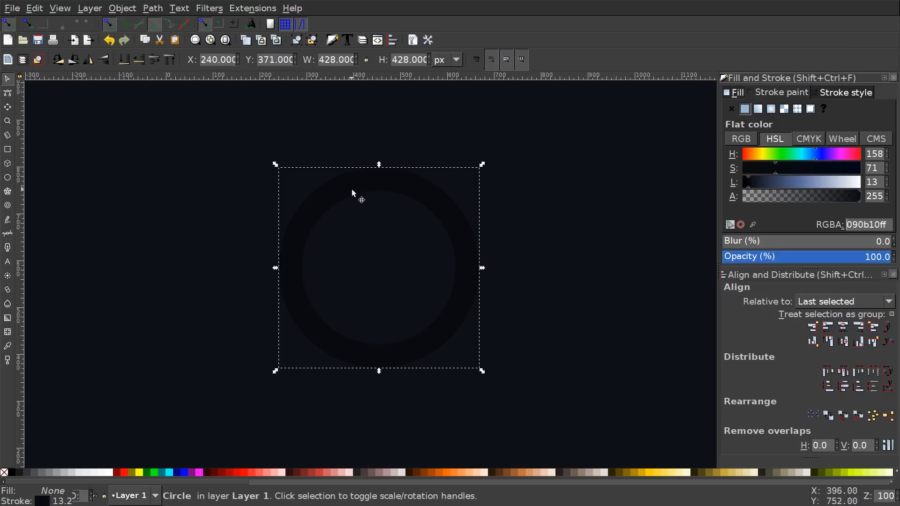
mouse_move(442, 202)
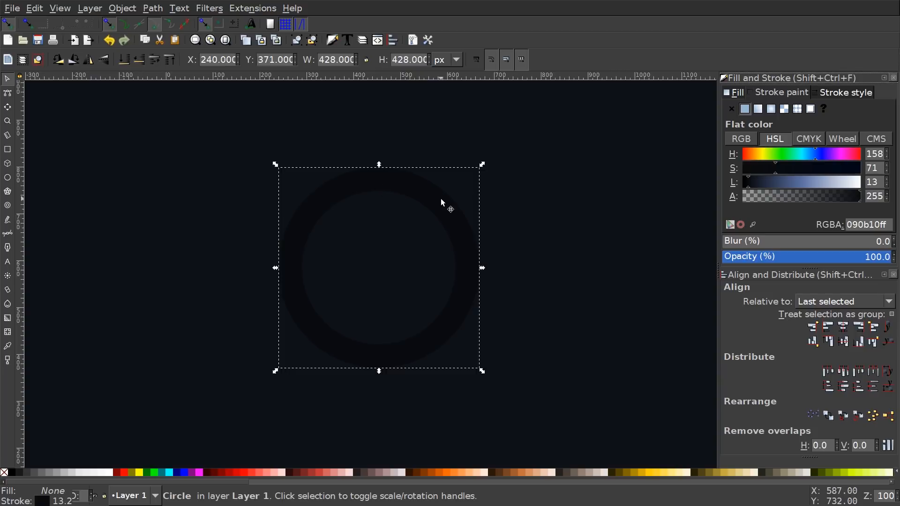
mouse_move(478, 251)
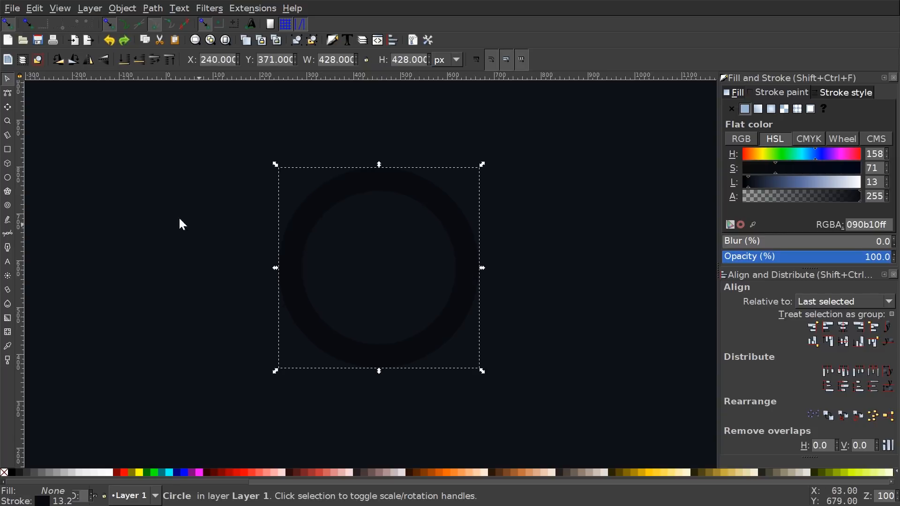
Set the ring's stroke to bright pink #FF0066 from the palette.
click(8, 177)
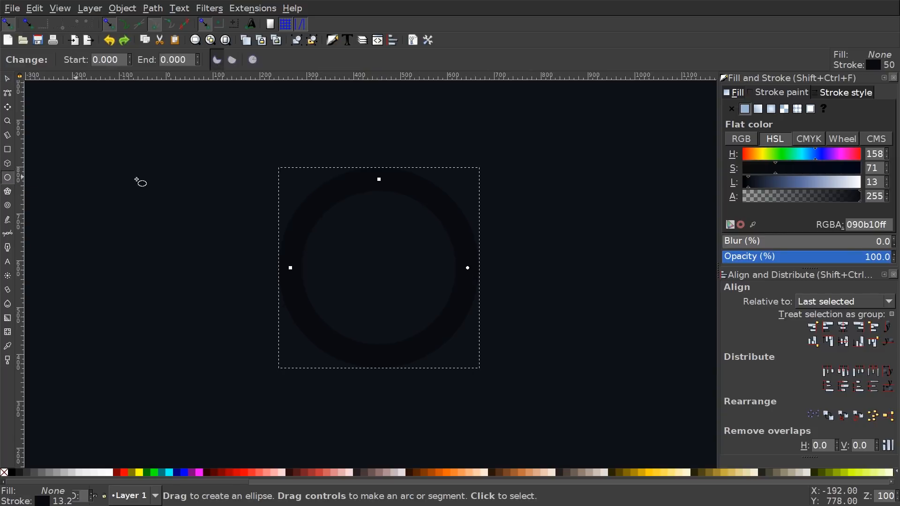
mouse_move(365, 338)
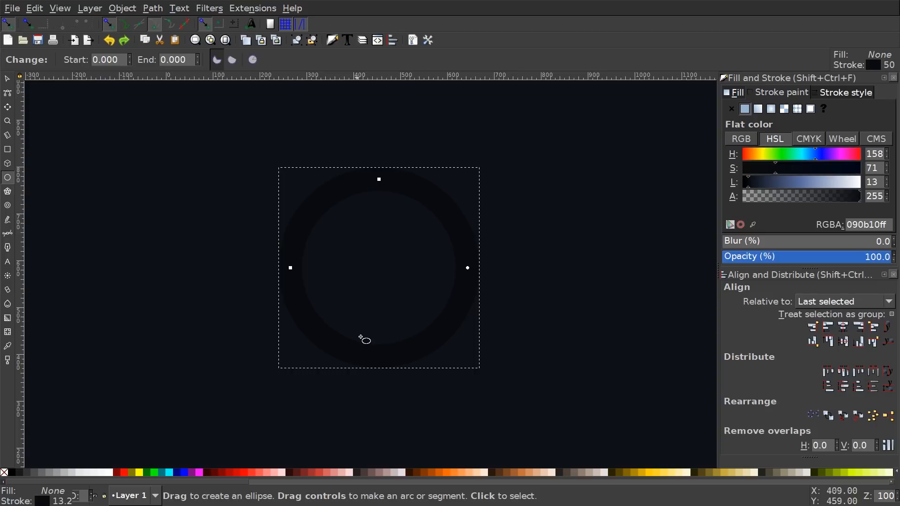
mouse_move(427, 273)
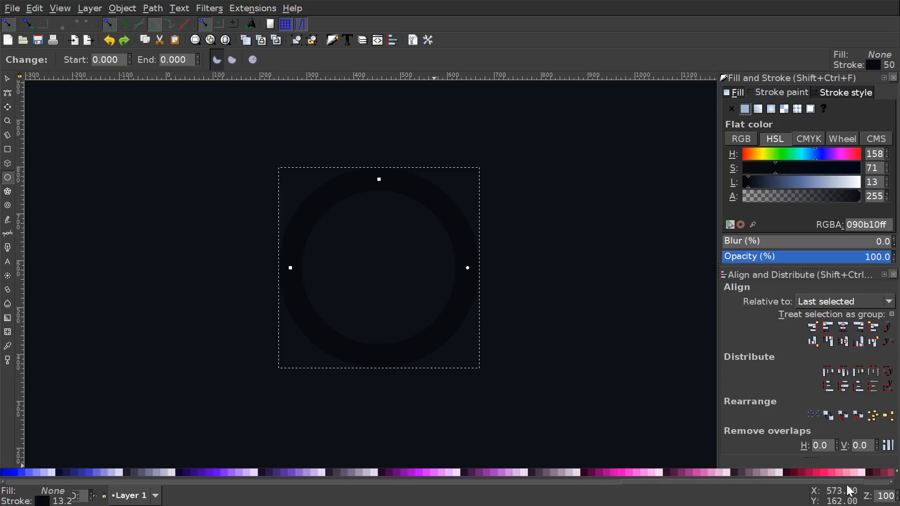
mouse_move(729, 471)
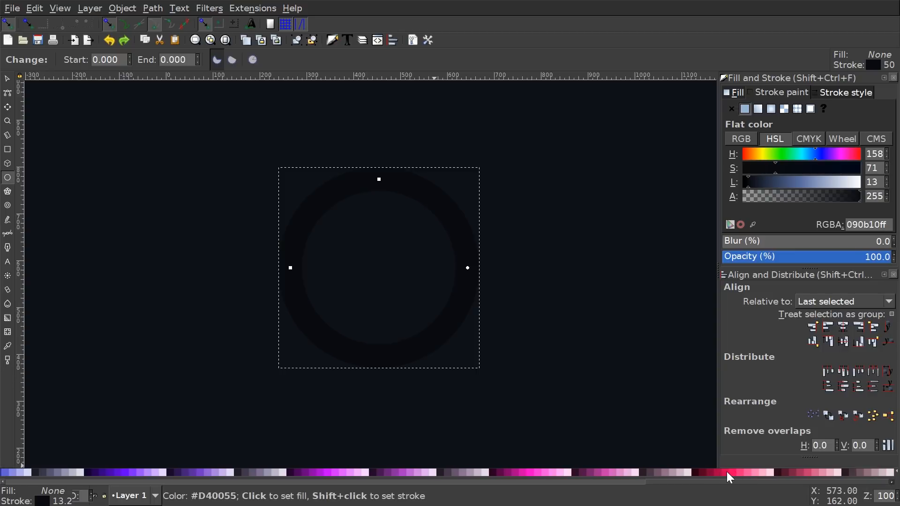
mouse_move(737, 475)
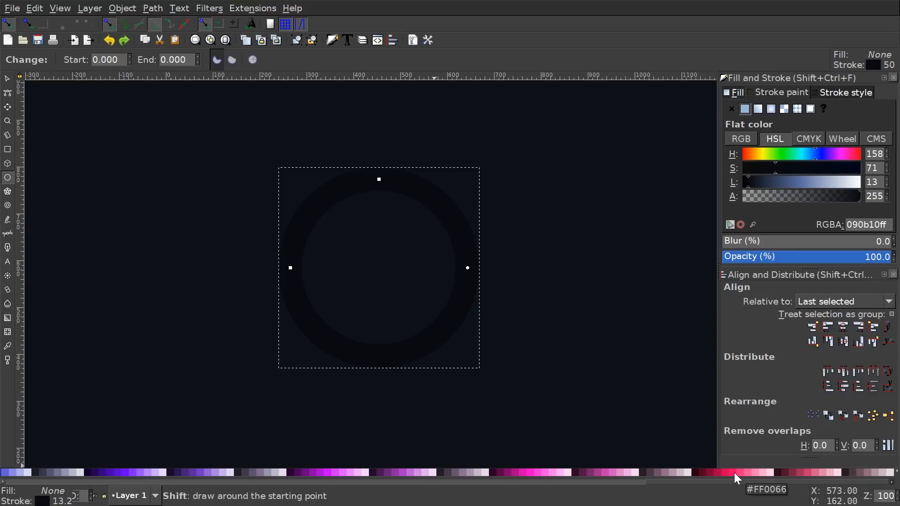
click(738, 472)
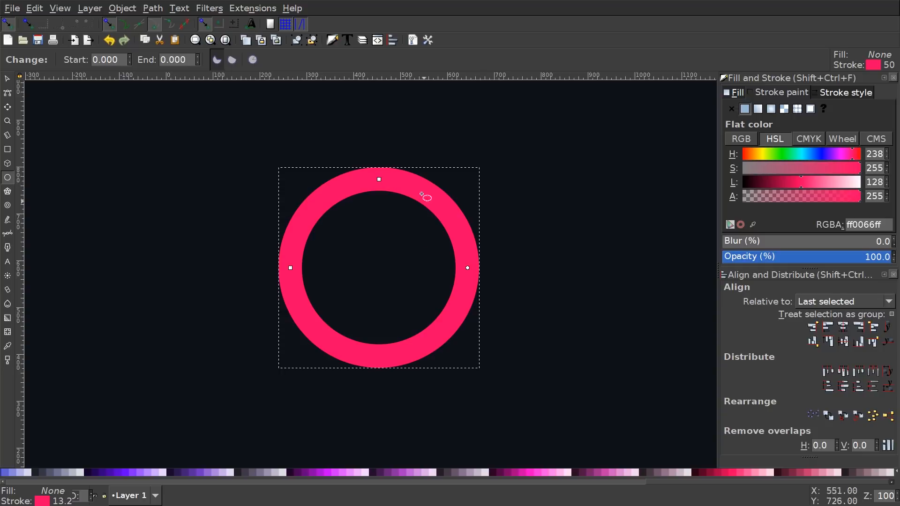
Make the stroke a linear gradient from pink to dark purple #170B28 and adjust its direction.
click(738, 472)
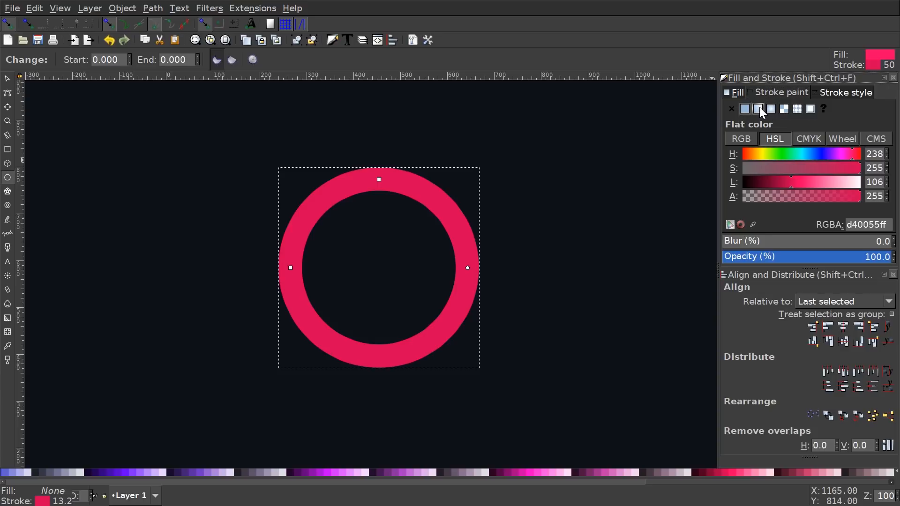
click(757, 109)
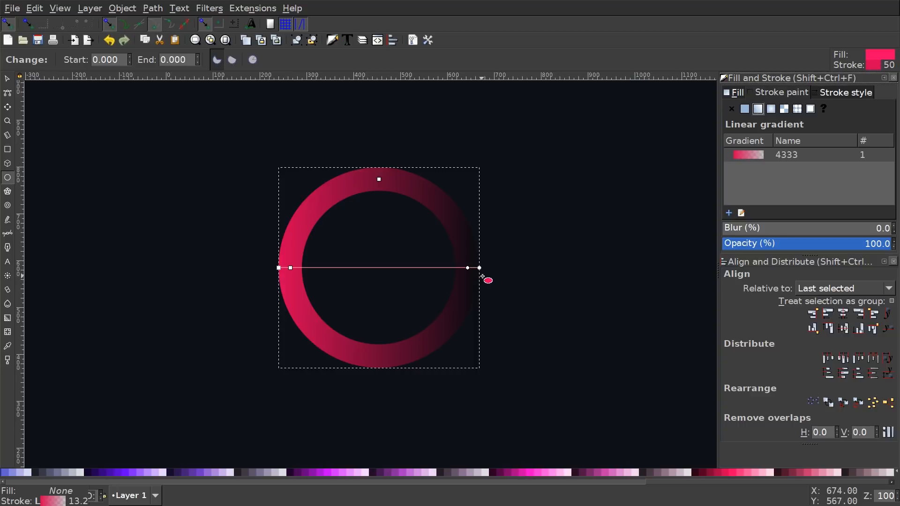
click(744, 109)
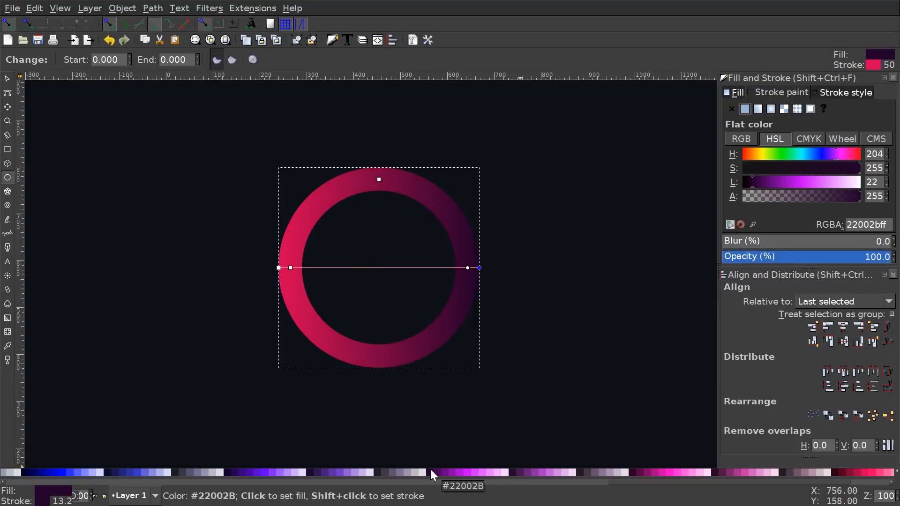
click(310, 471)
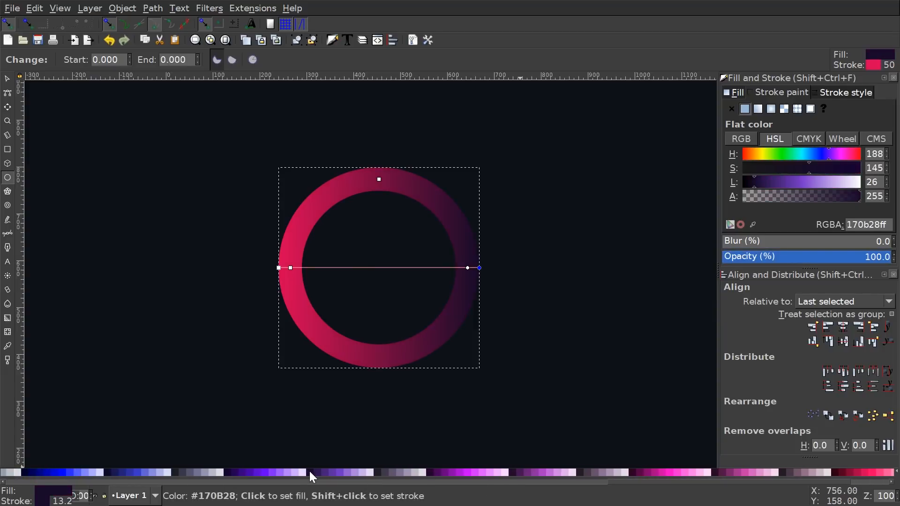
mouse_move(479, 268)
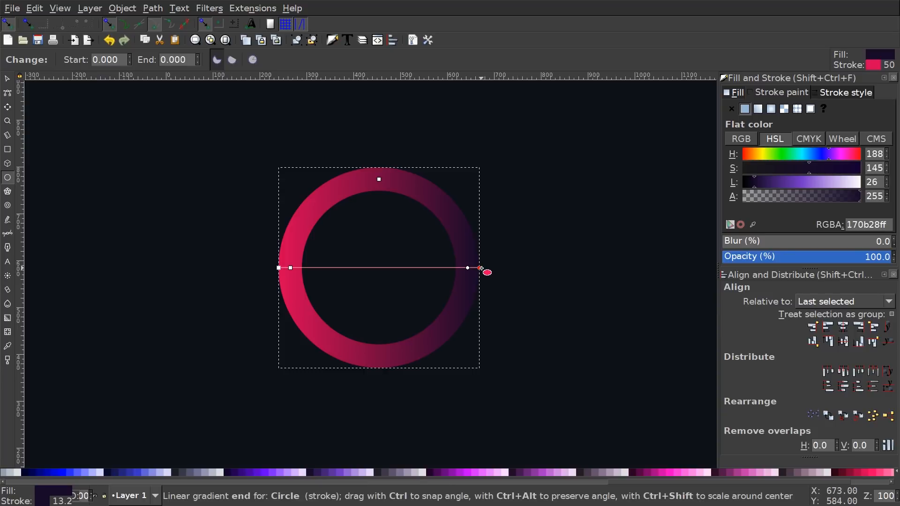
drag(484, 272, 373, 383)
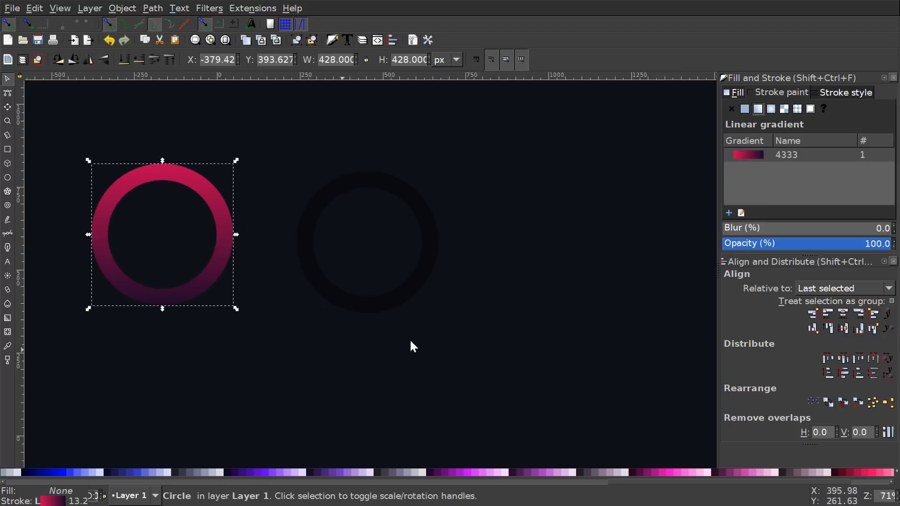
Place the gradient ring over the dark ring and open it into a 270° arc.
drag(162, 235, 343, 235)
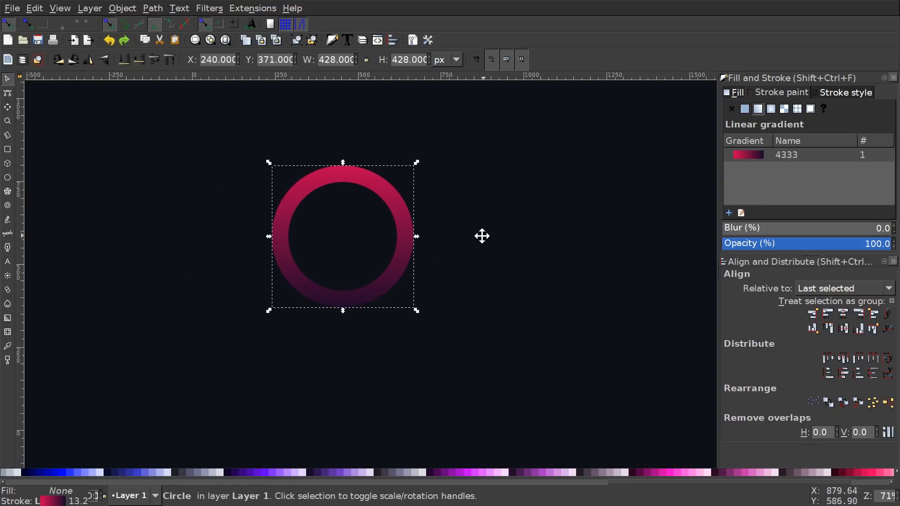
click(252, 272)
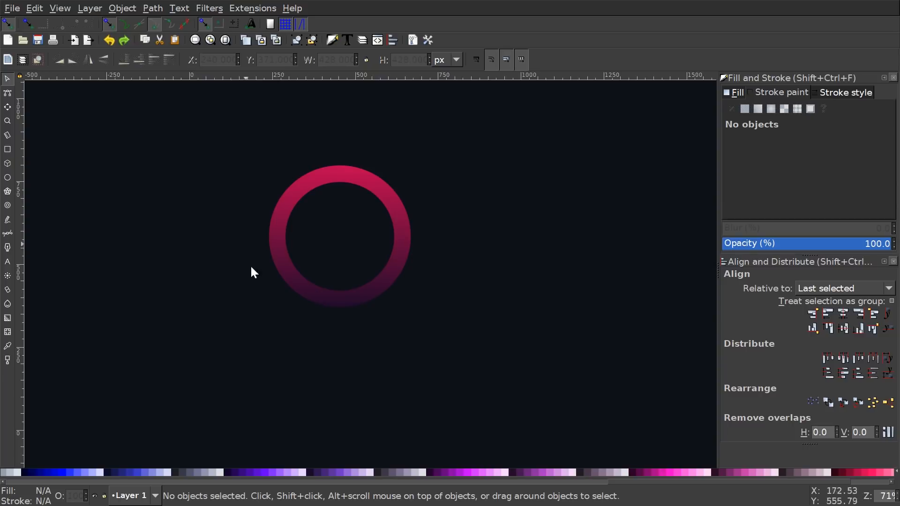
mouse_move(320, 235)
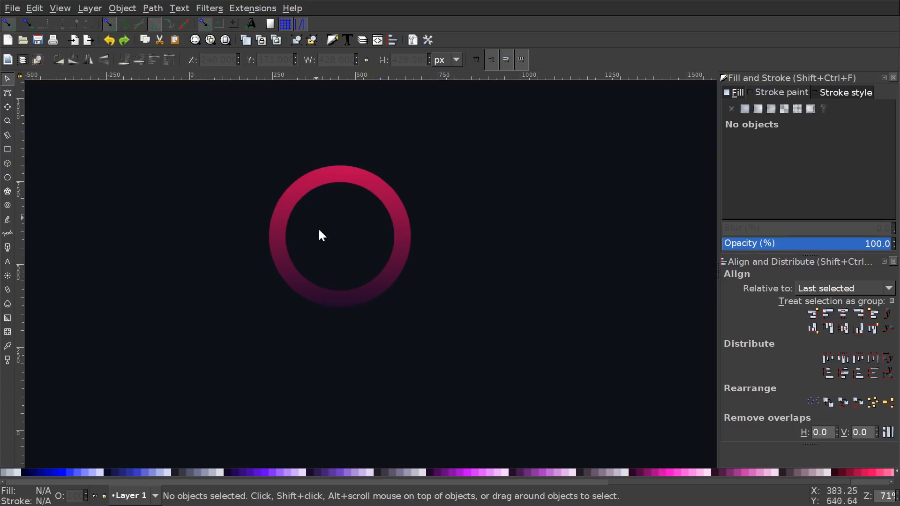
click(339, 236)
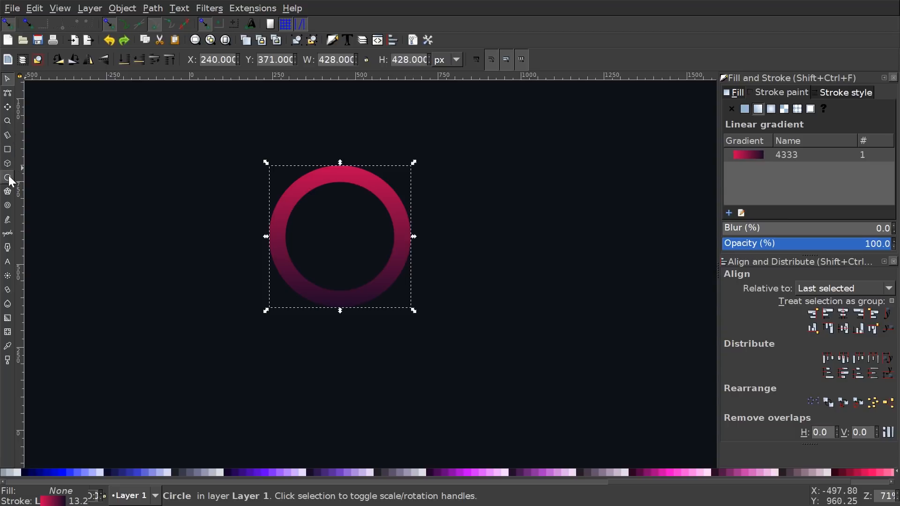
click(8, 177)
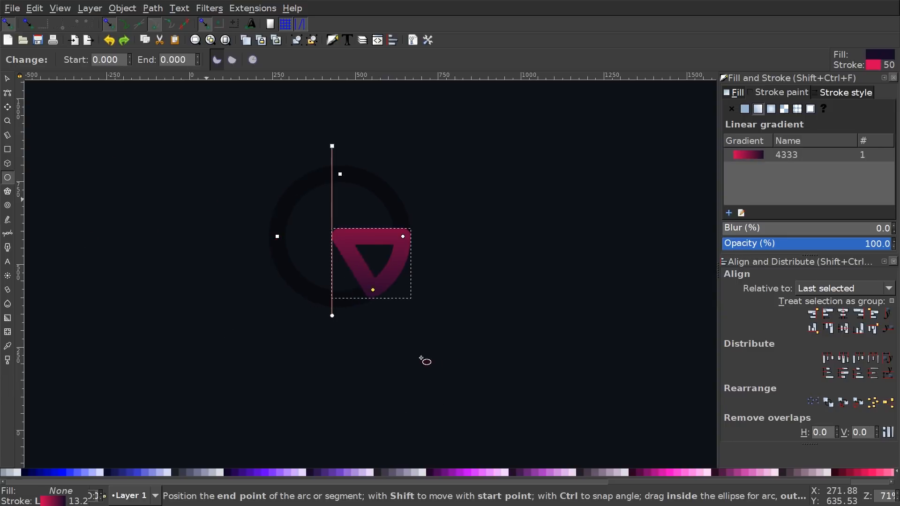
drag(373, 289, 384, 280)
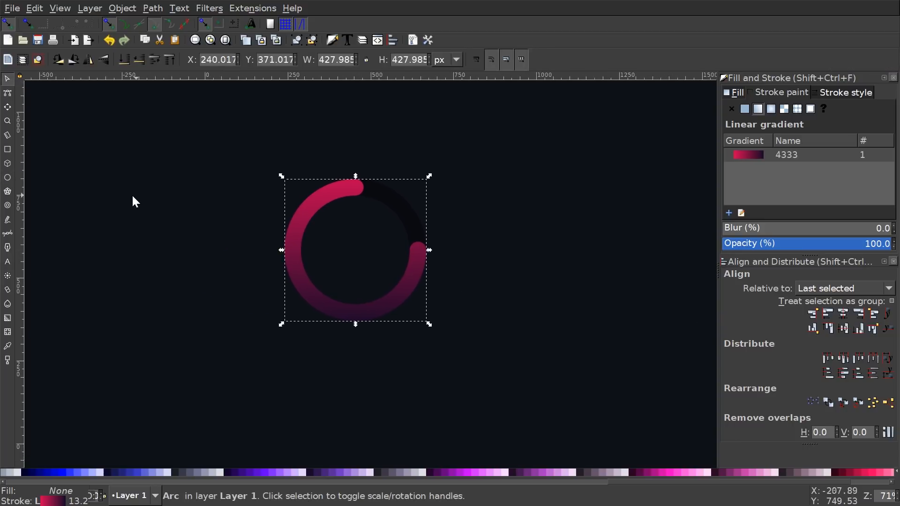
mouse_move(92, 280)
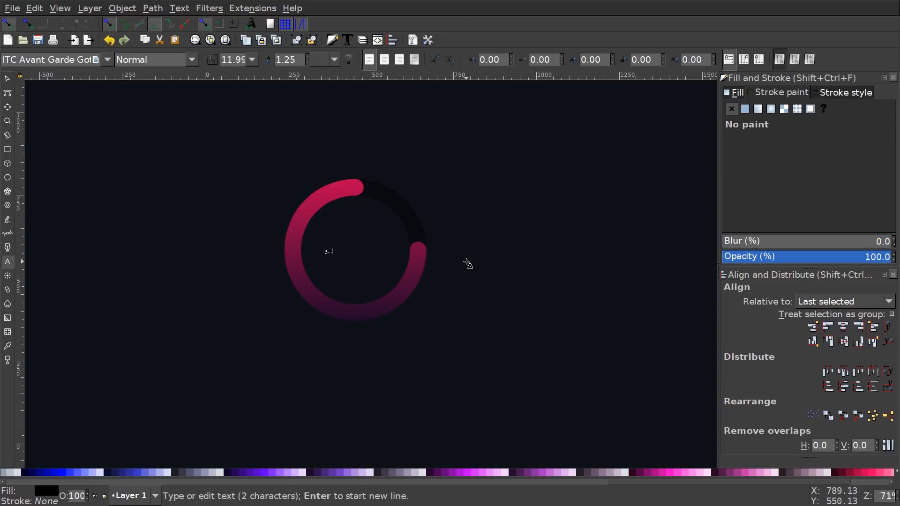
mouse_move(160, 479)
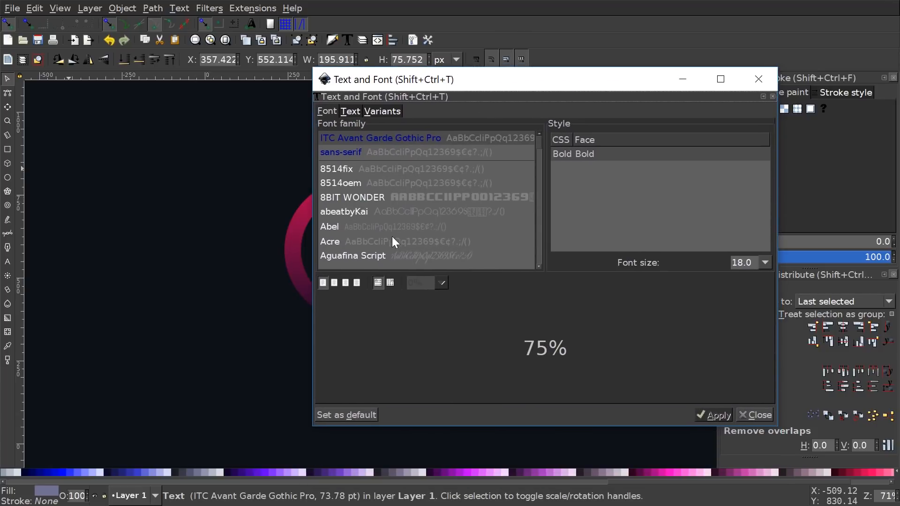
Apply the Lato font to the 75% label in Text and Font.
text(lat)
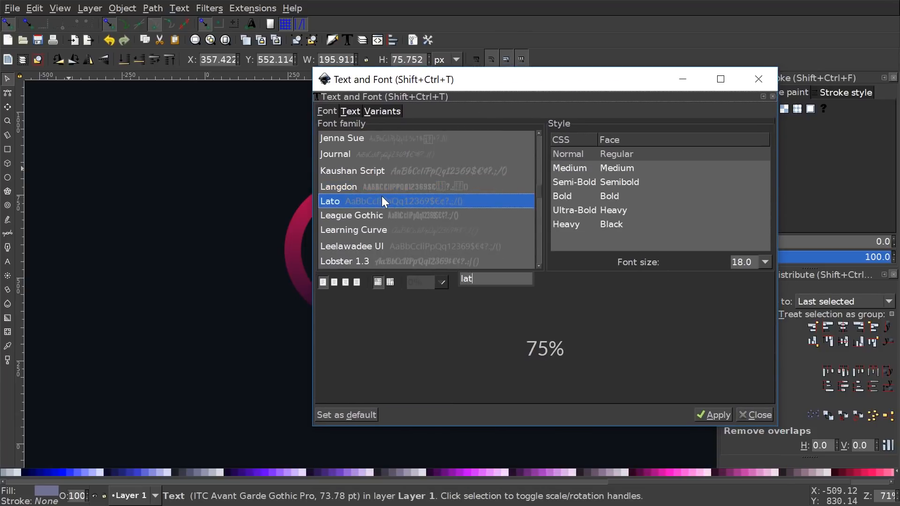
click(717, 415)
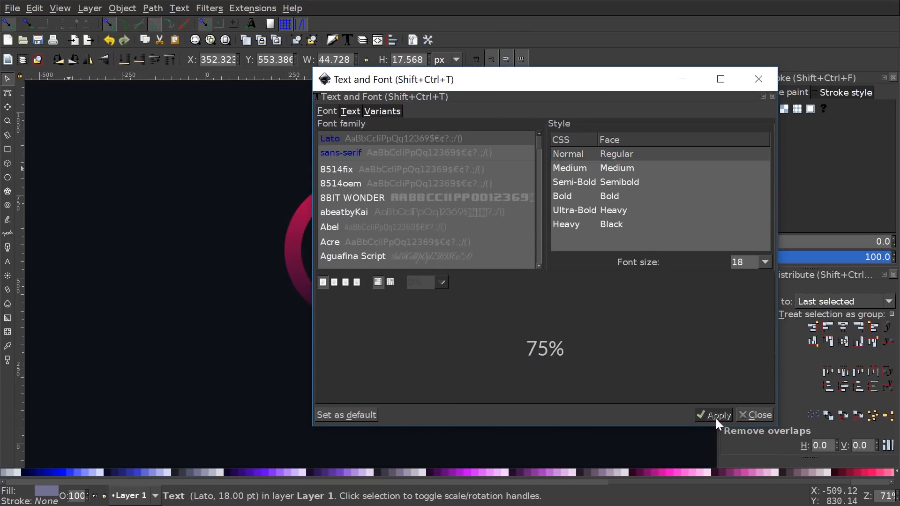
click(760, 414)
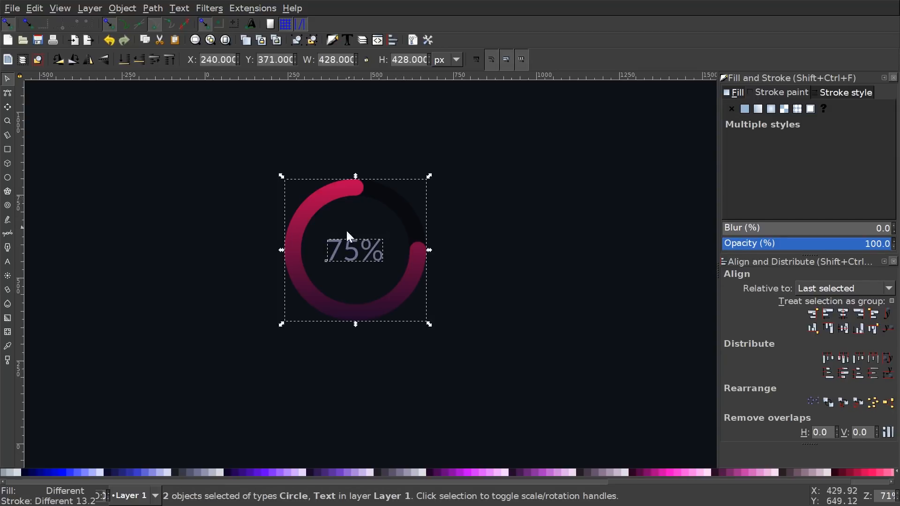
mouse_move(832, 301)
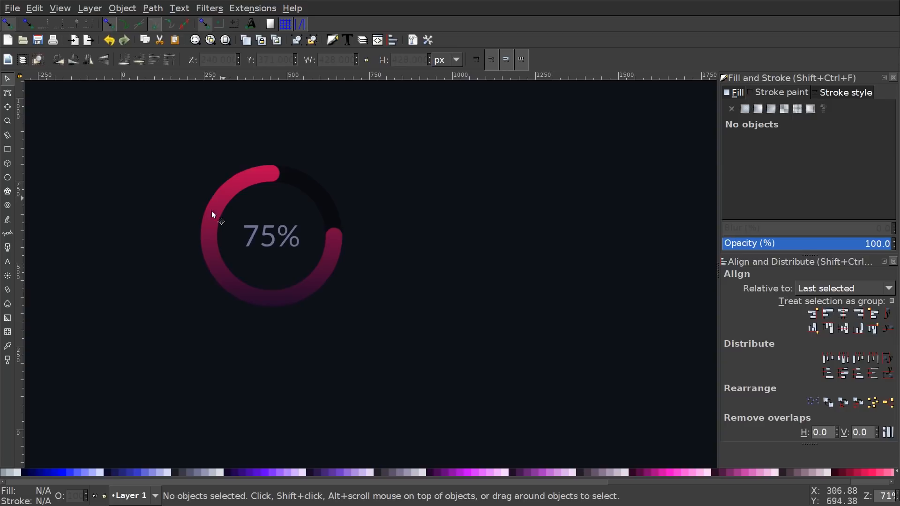
Move the duplicated ring to the right and shorten its arc to a half circle (180°).
drag(218, 219, 94, 98)
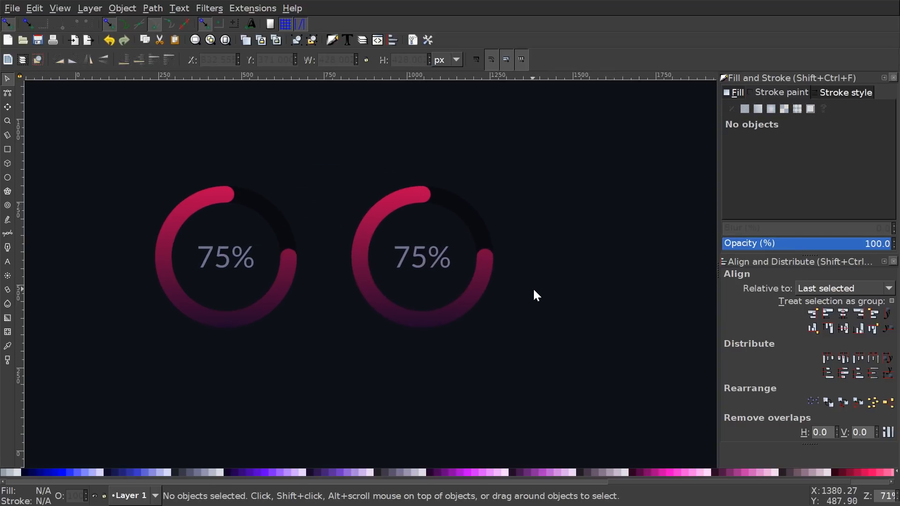
click(8, 177)
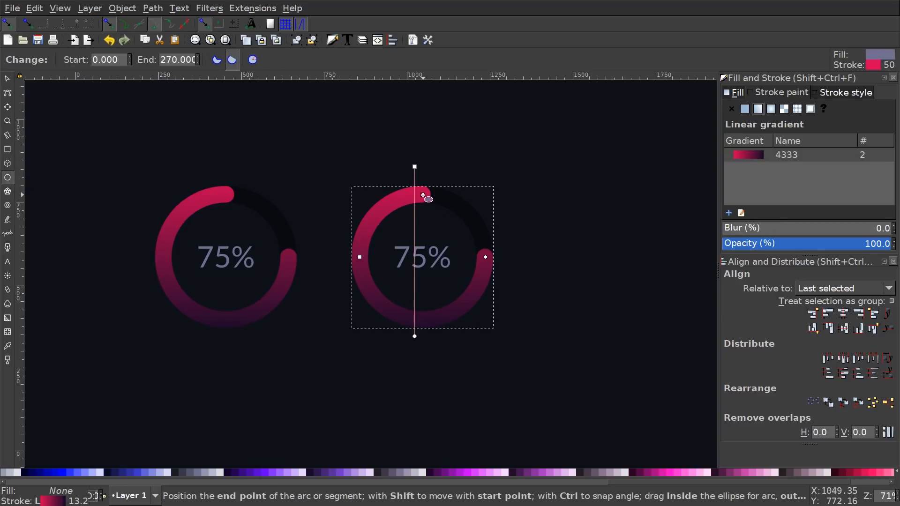
drag(428, 197, 384, 208)
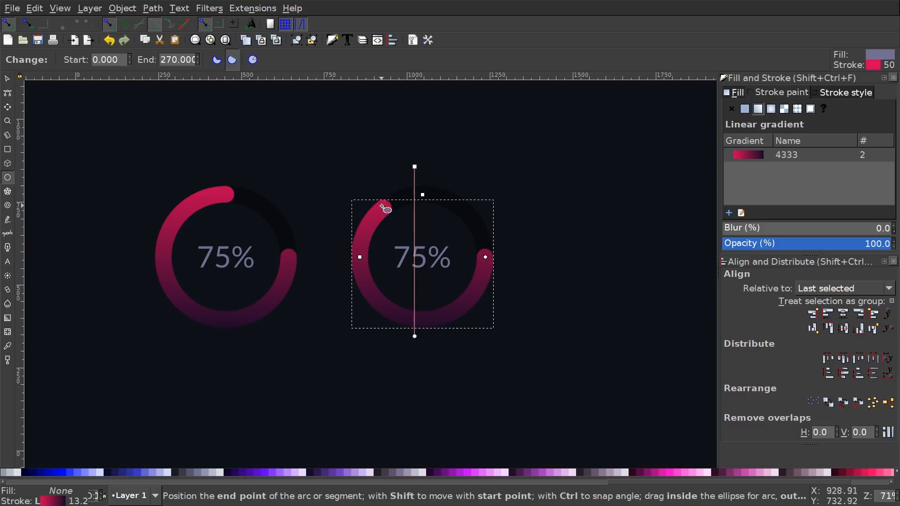
drag(384, 208, 365, 241)
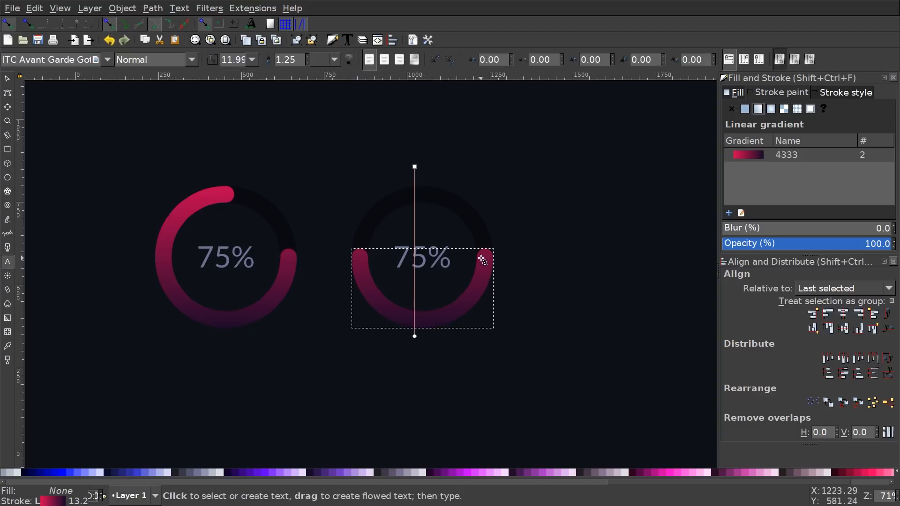
Change the second ring's label to read 50%.
click(423, 258)
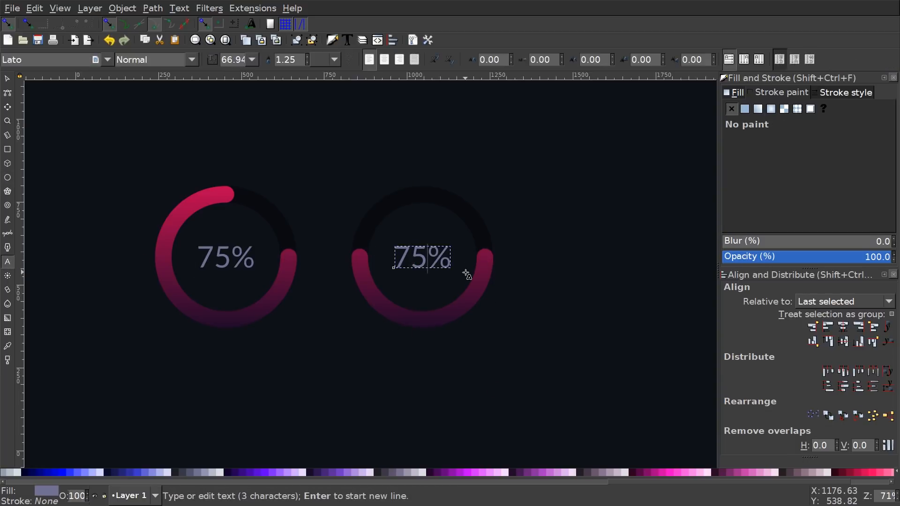
text(50%)
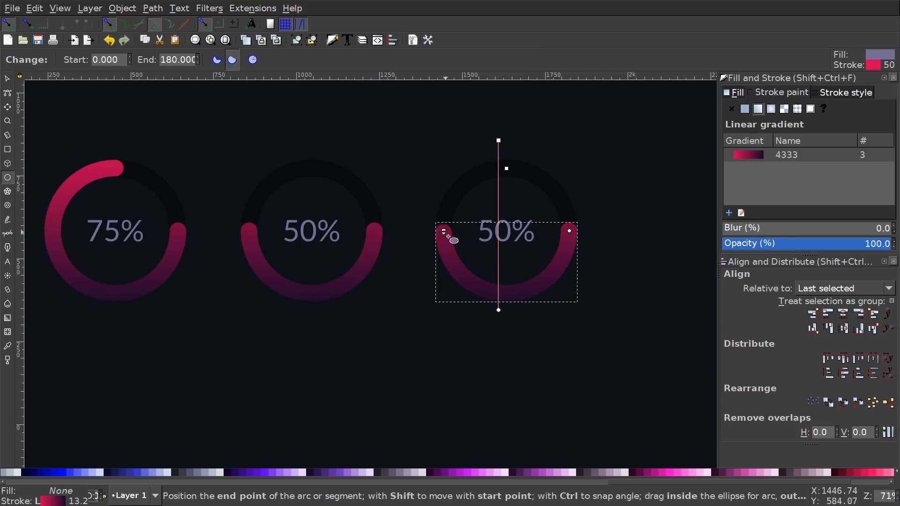
Shorten the third ring's arc to a quarter circle (90°).
drag(445, 238, 485, 292)
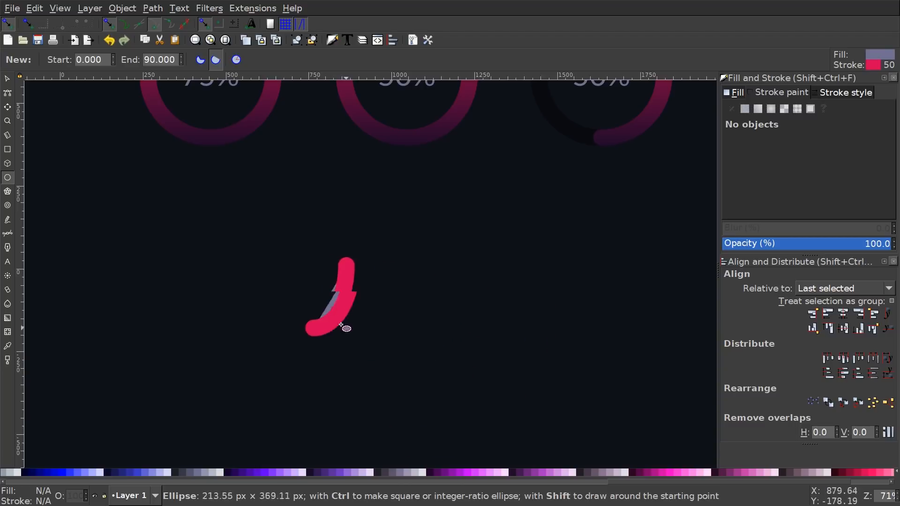
Draw a new pink-outlined arc shape on the empty canvas below the three rings.
drag(344, 327, 433, 351)
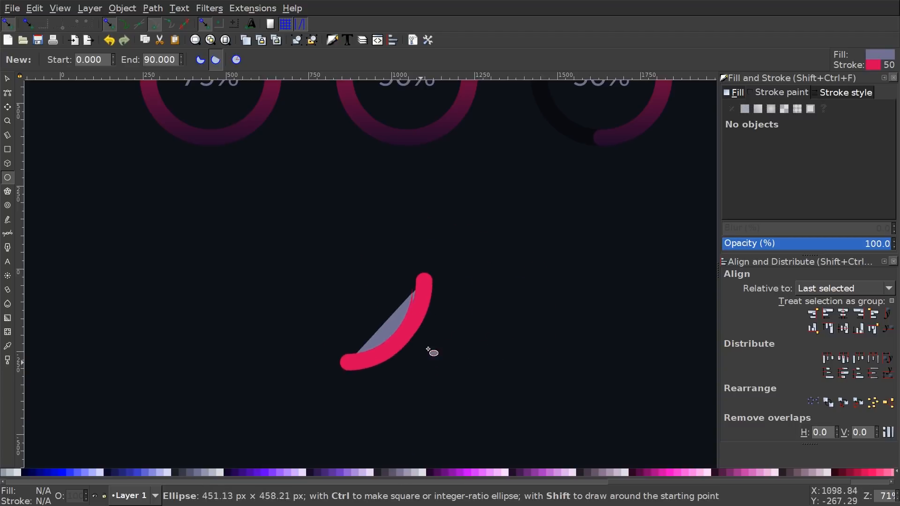
drag(431, 349, 514, 308)
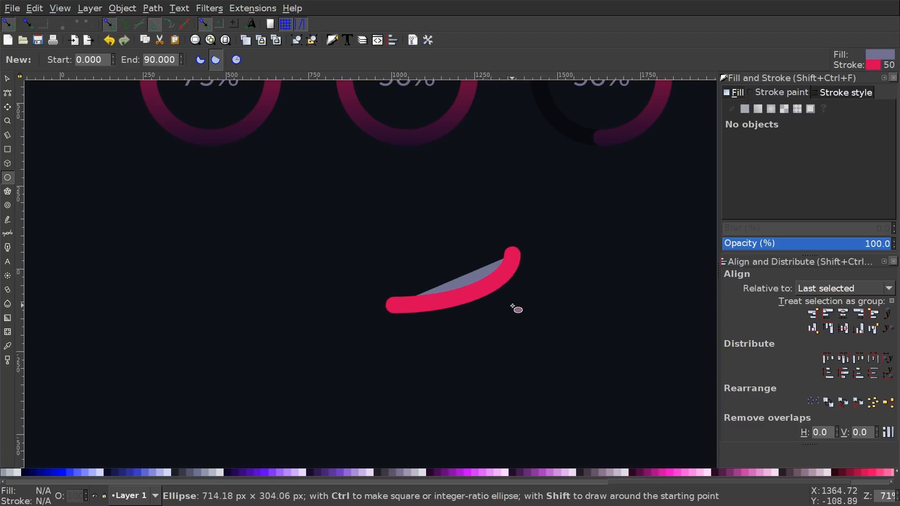
drag(515, 309, 403, 302)
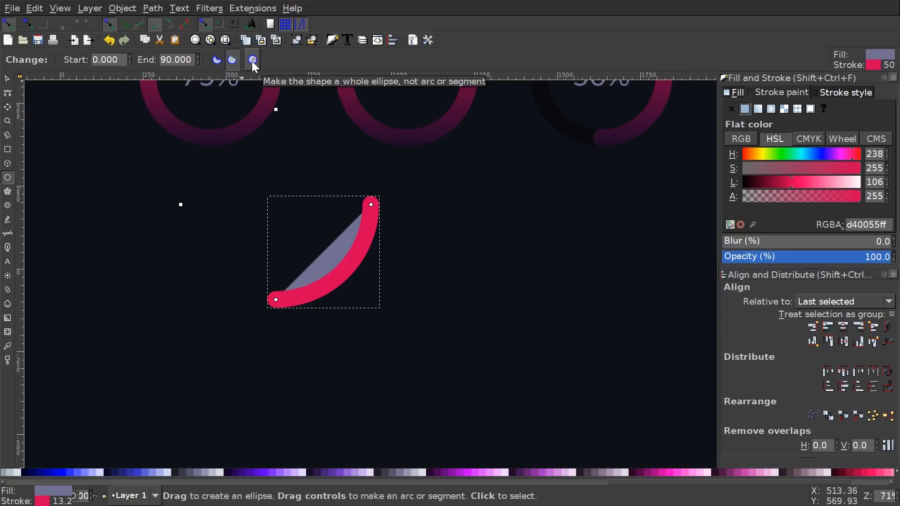
Make the new arc a whole circle, then reselect the 75% ring's arc.
click(251, 59)
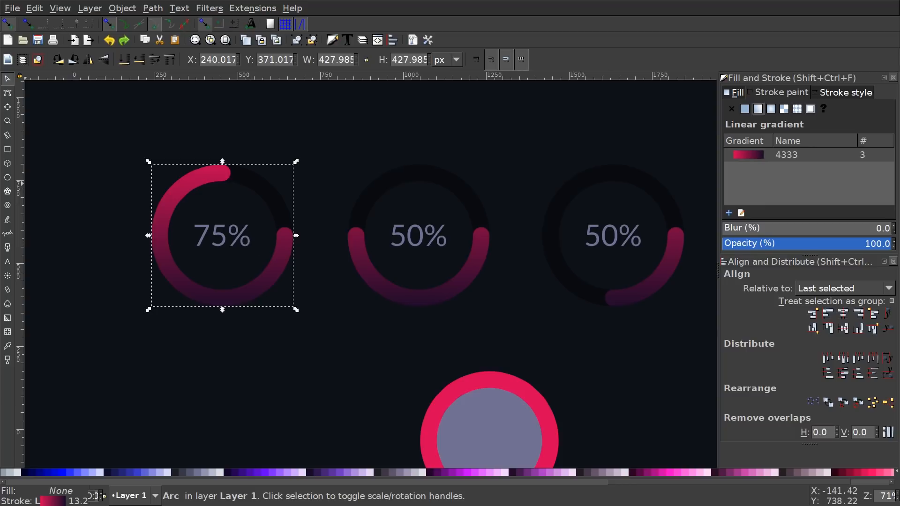
click(9, 177)
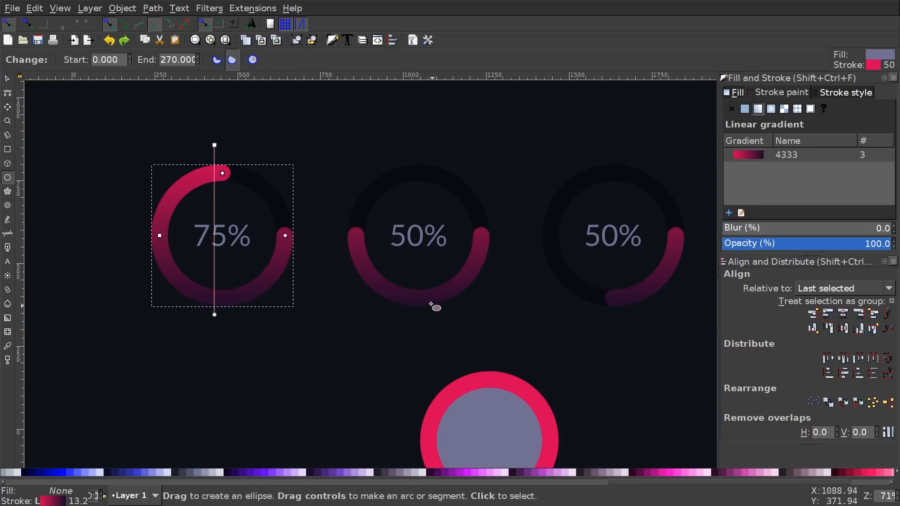